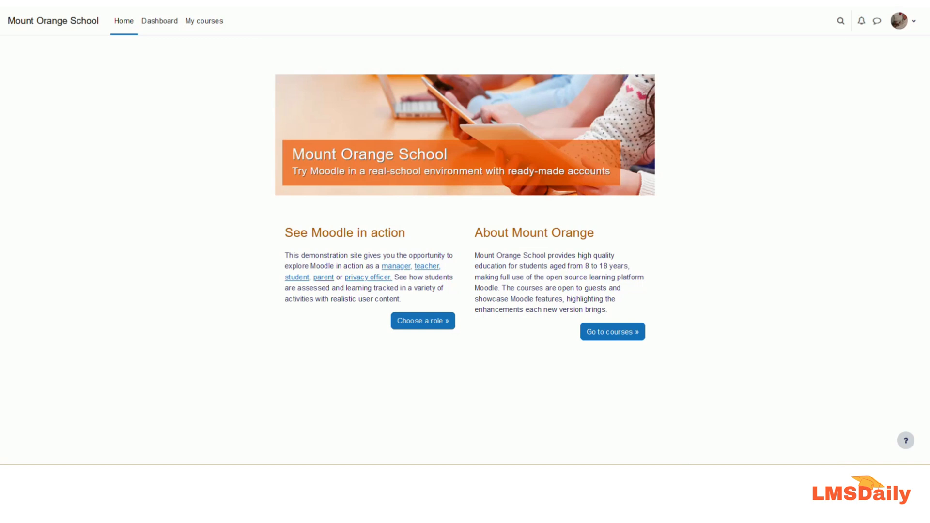
mouse_move(707, 320)
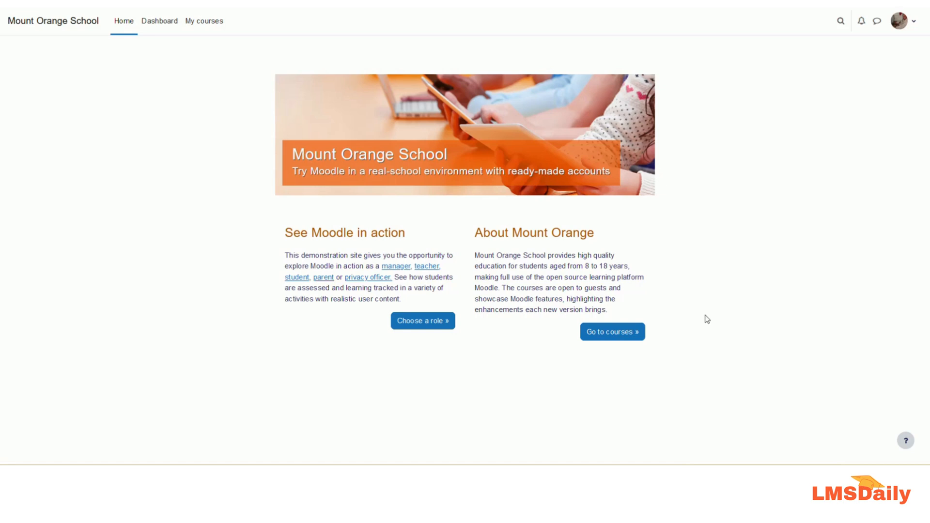
Go to the account Preferences page from the user menu avatar.
left_click(902, 21)
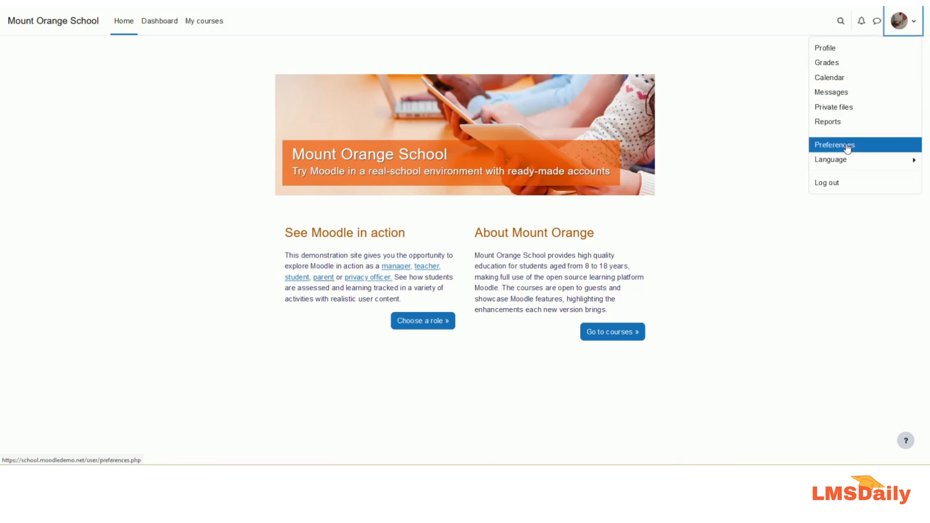
left_click(834, 145)
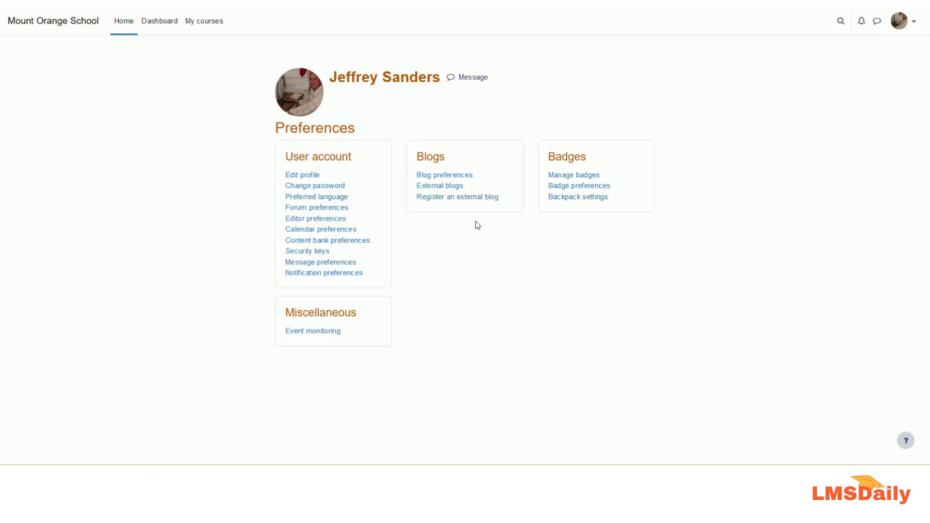
mouse_move(324, 221)
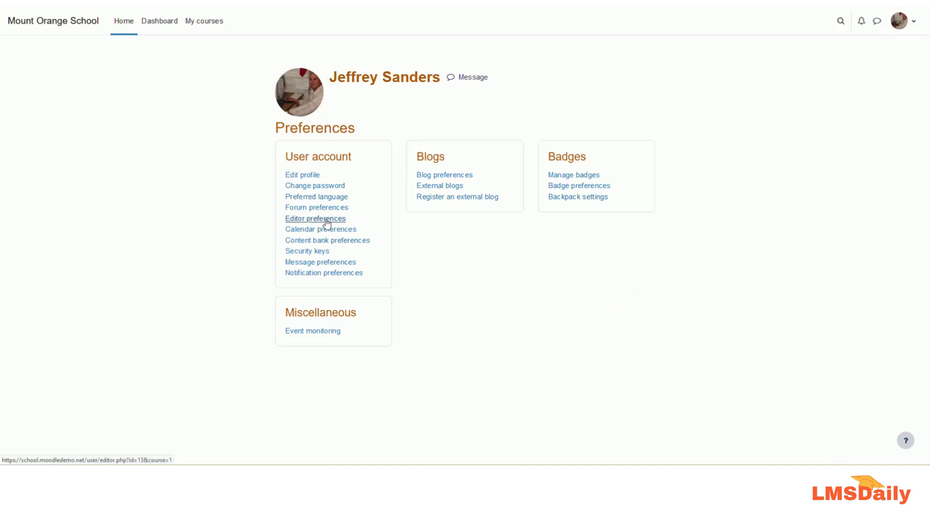
Set the Text editor preference to TinyMCE editor and save the change.
left_click(316, 219)
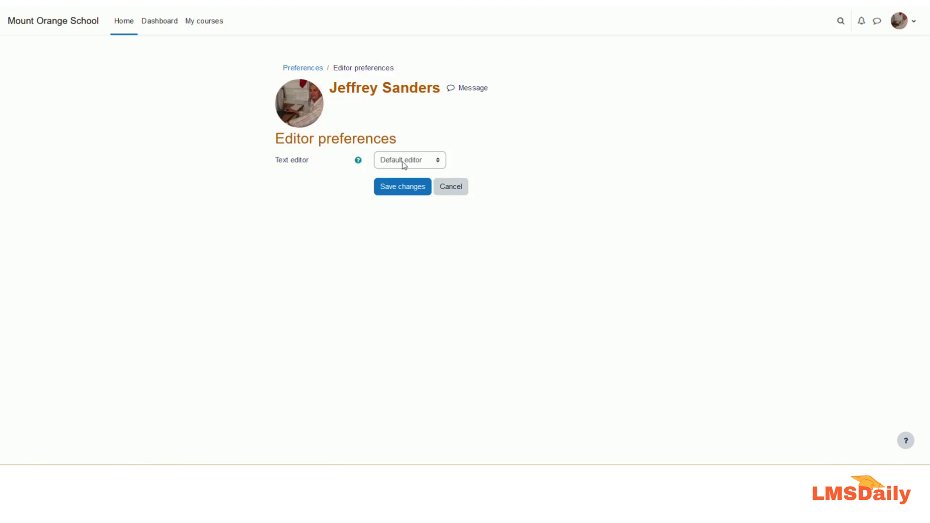
left_click(409, 160)
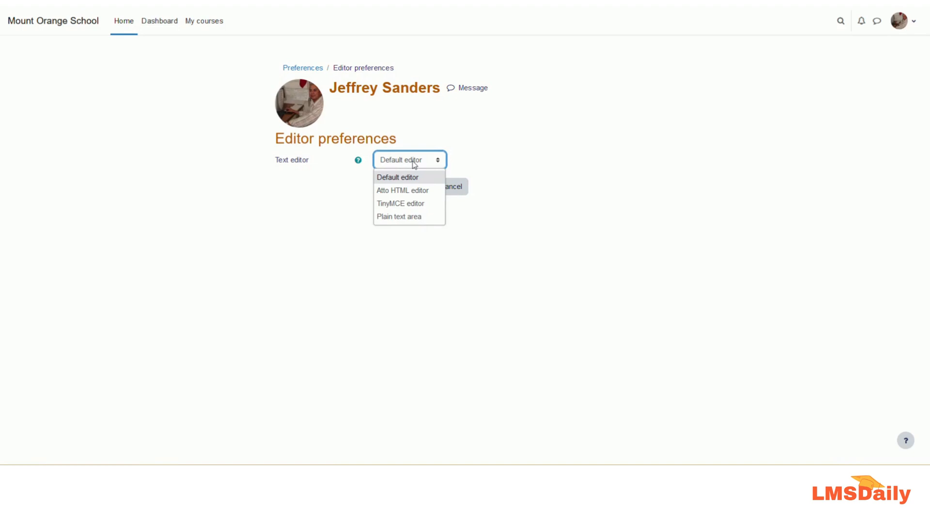
mouse_move(388, 203)
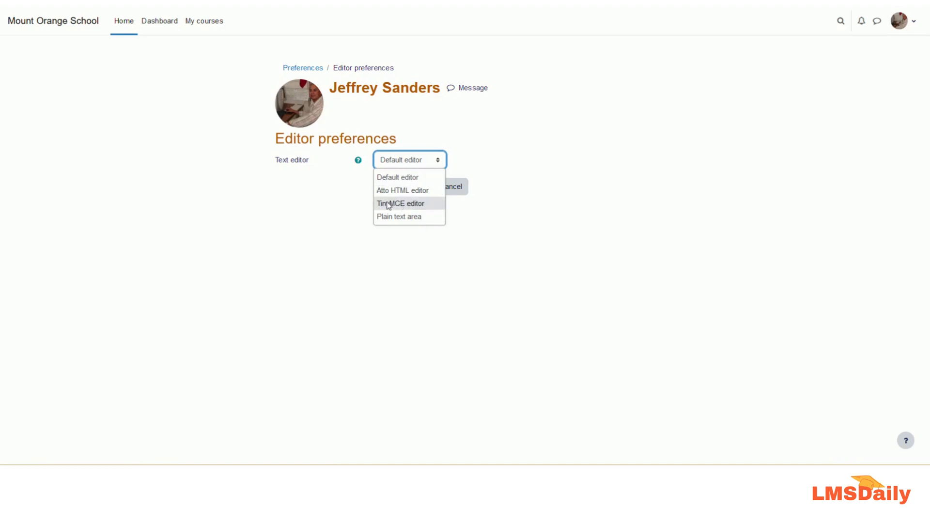
left_click(402, 204)
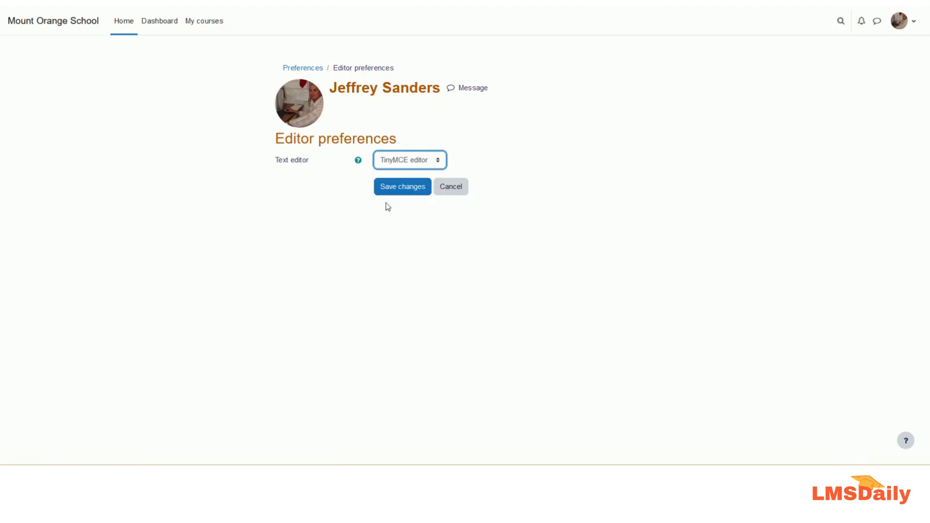
left_click(402, 187)
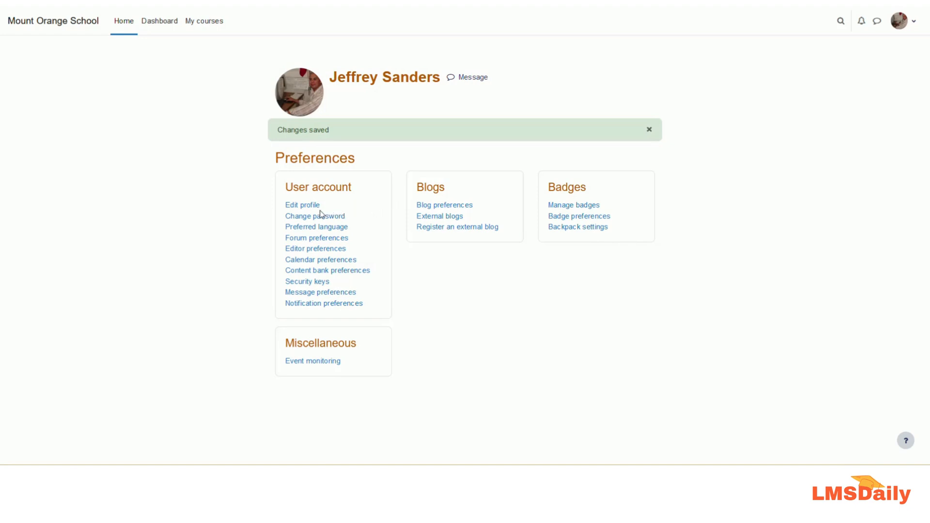
mouse_move(302, 206)
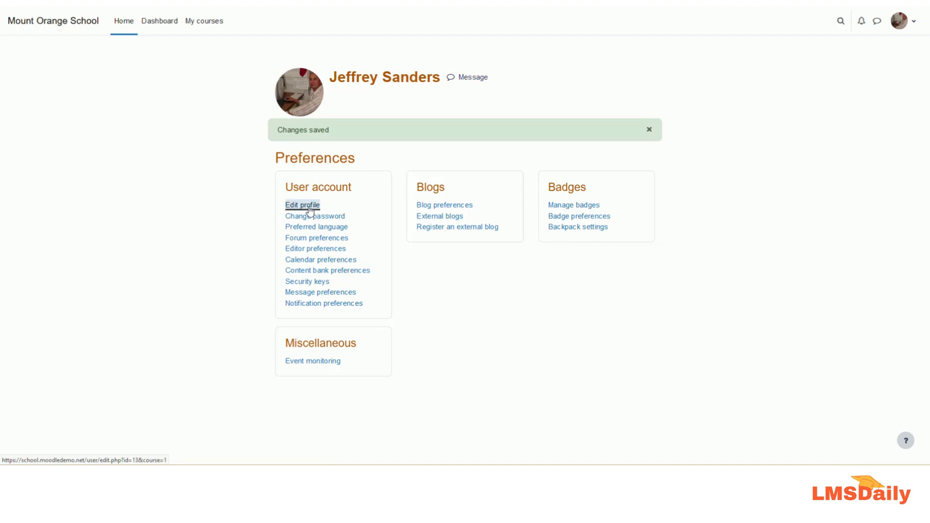
Start editing the profile and move down to the Description field's TinyMCE editor.
left_click(302, 206)
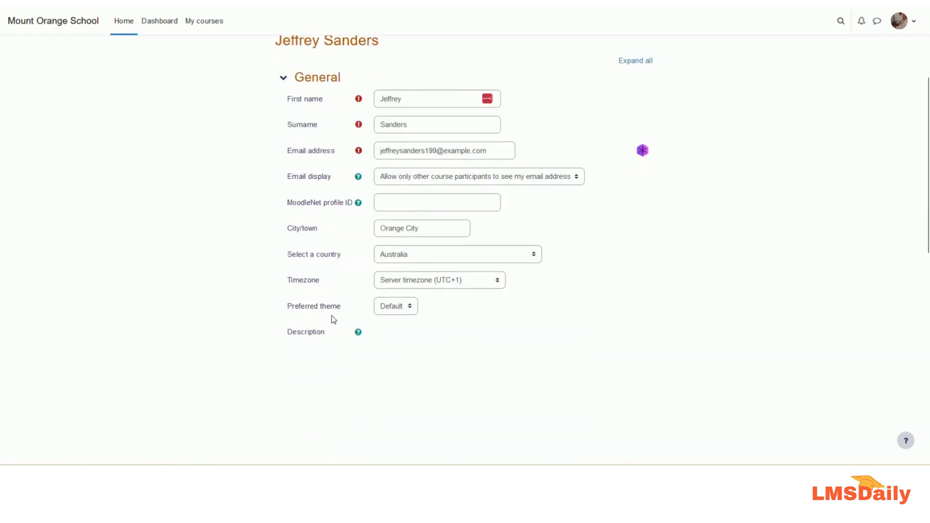
scroll("down", 3)
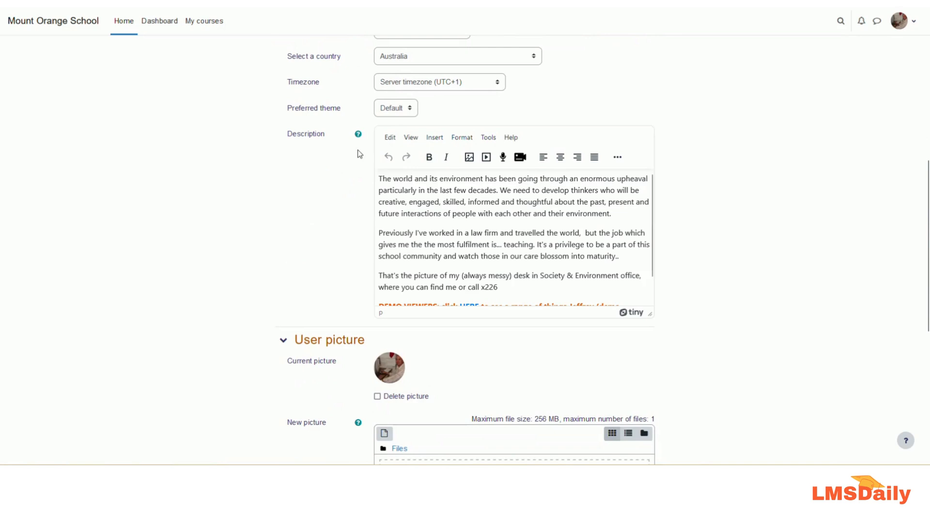
mouse_move(613, 145)
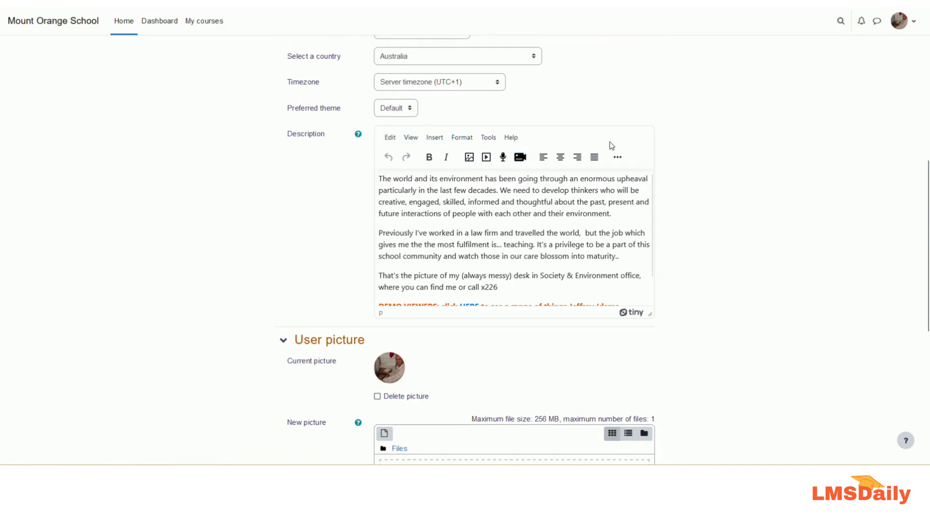
mouse_move(628, 318)
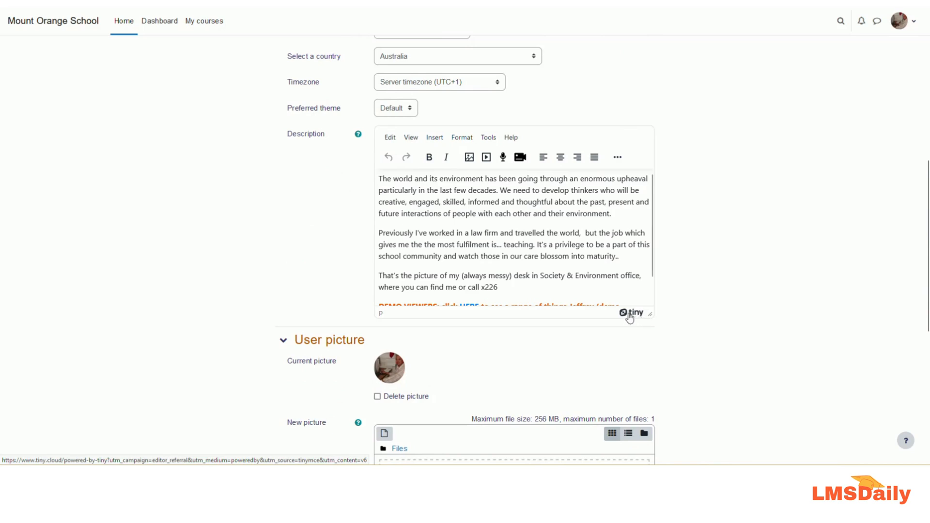
mouse_move(639, 317)
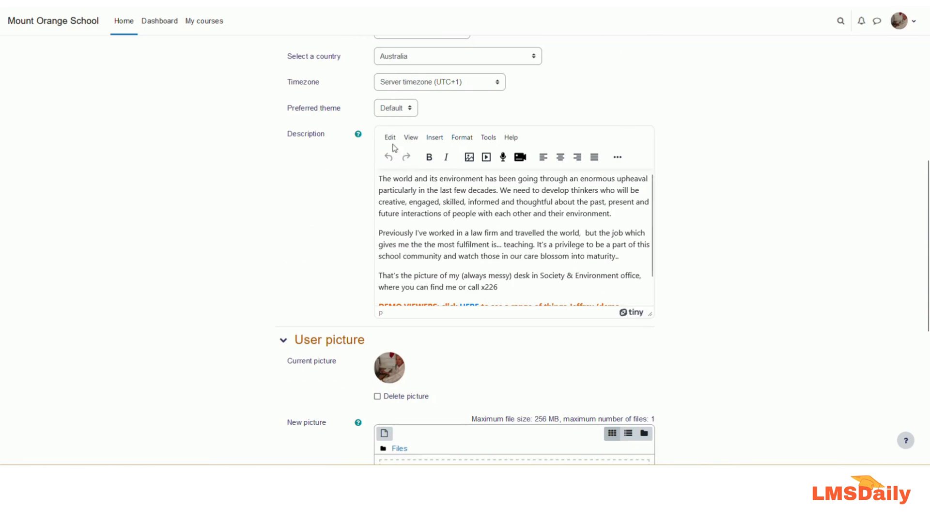
mouse_move(390, 140)
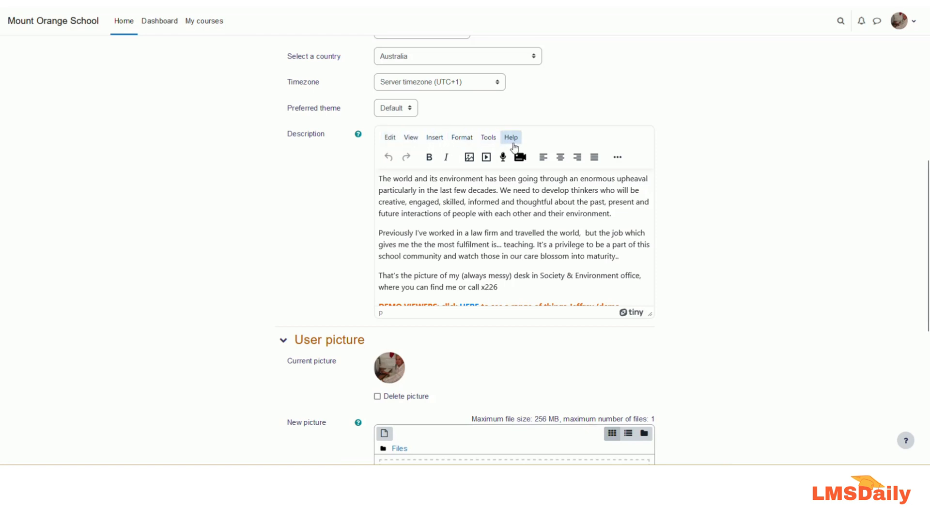
mouse_move(508, 143)
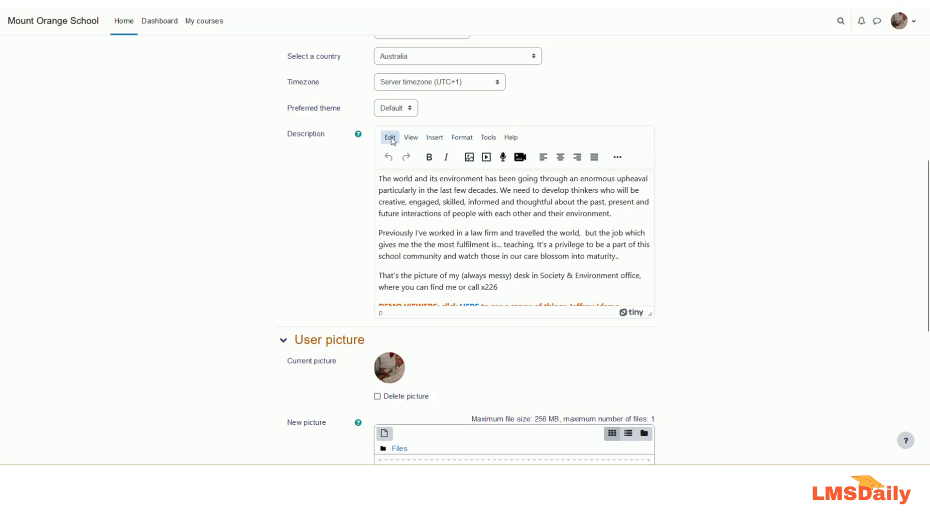
Show the Edit menu with undo, cut, copy, paste and find-and-replace commands.
left_click(390, 138)
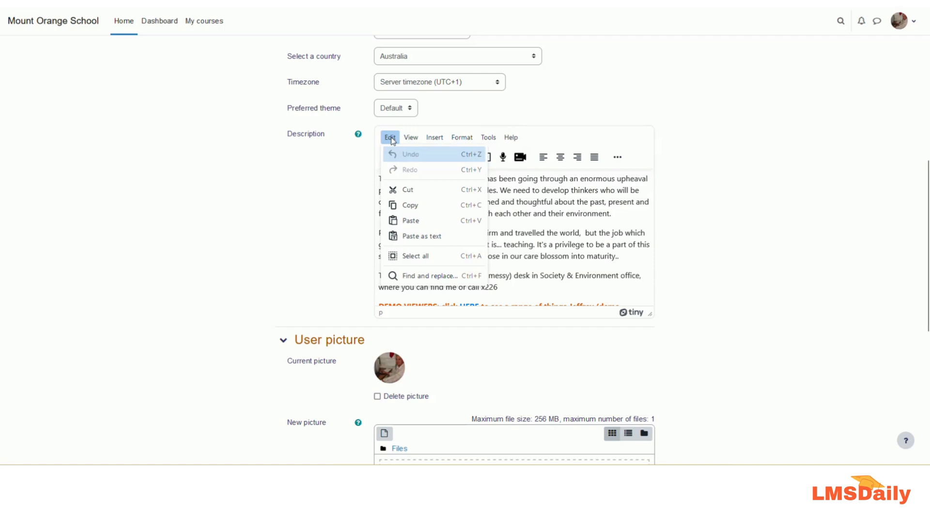
mouse_move(411, 154)
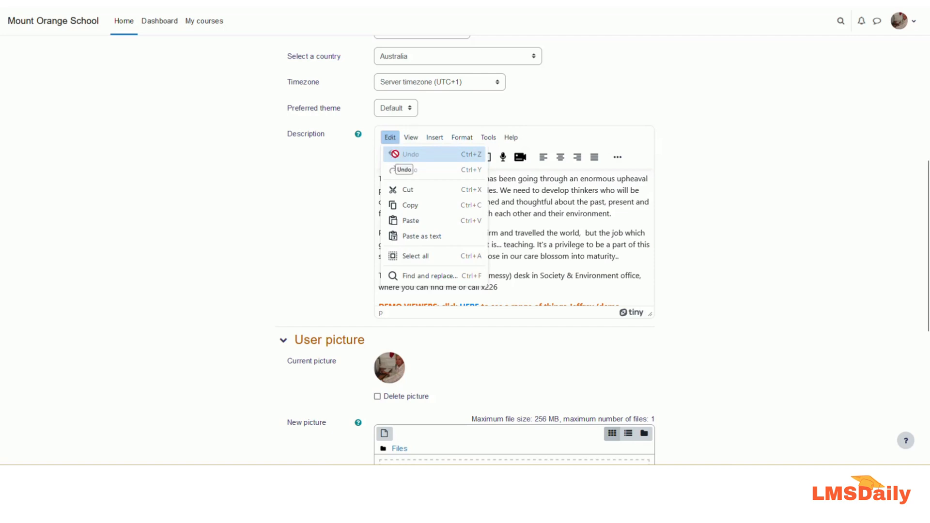
mouse_move(407, 206)
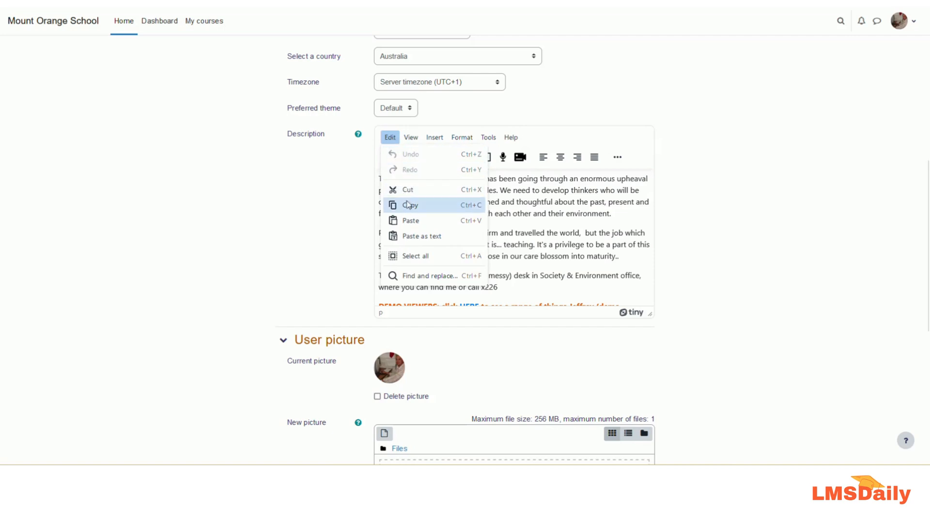
mouse_move(414, 236)
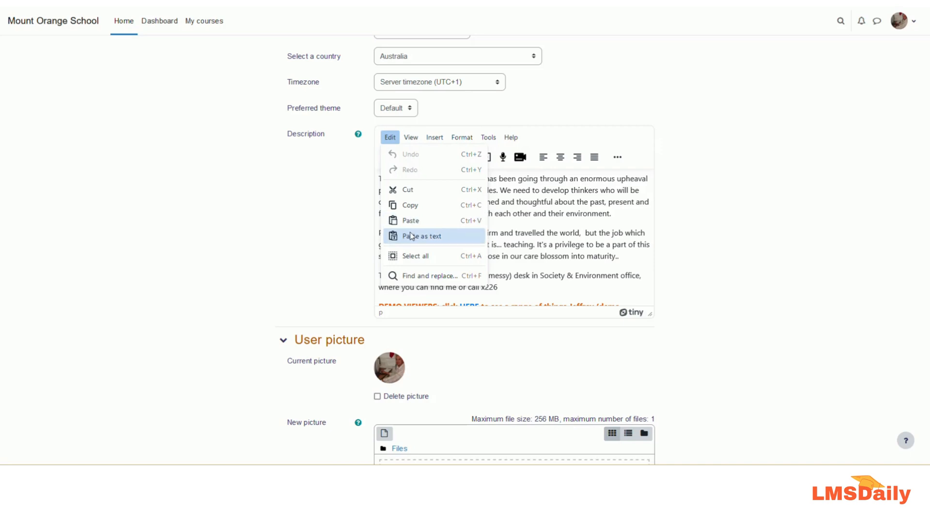
mouse_move(414, 255)
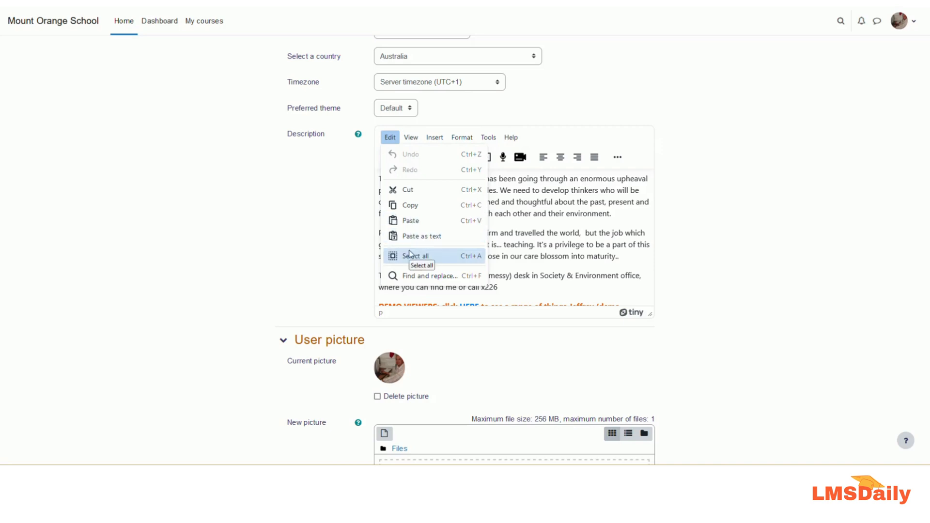
mouse_move(407, 275)
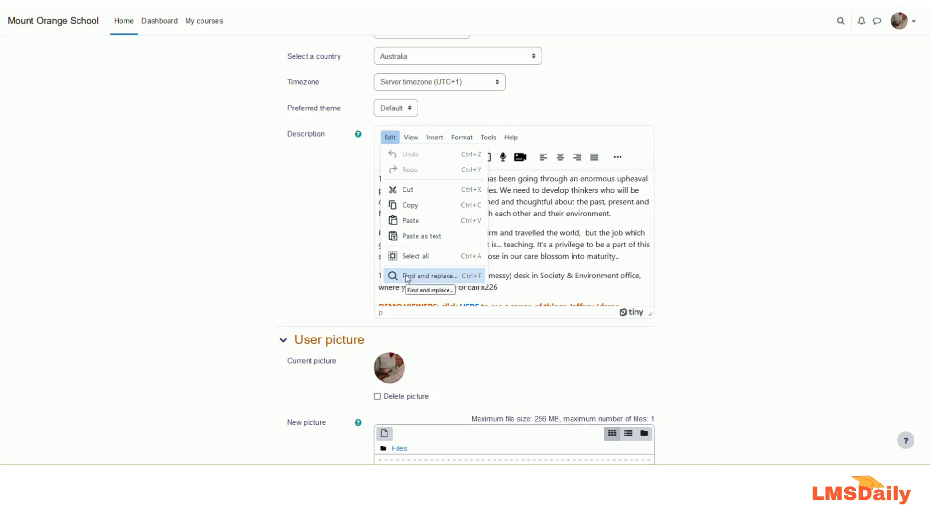
mouse_move(422, 235)
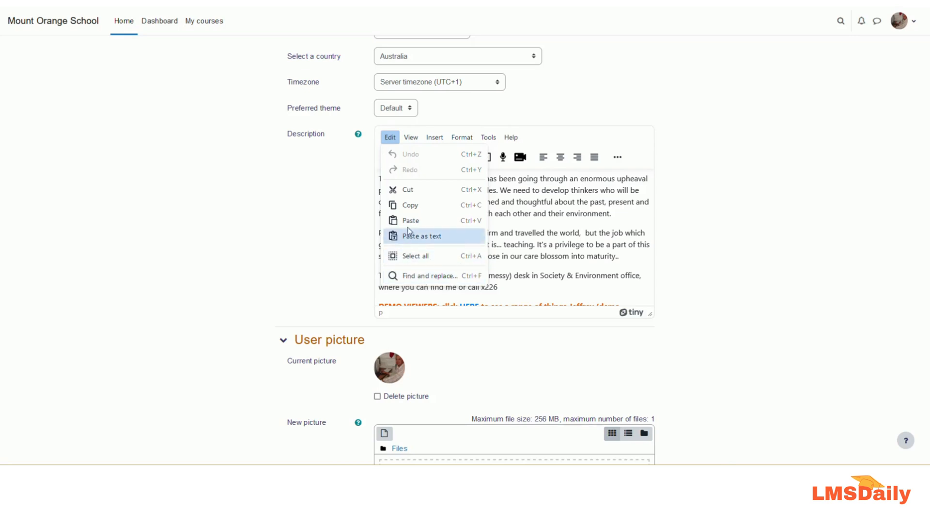
left_click(411, 138)
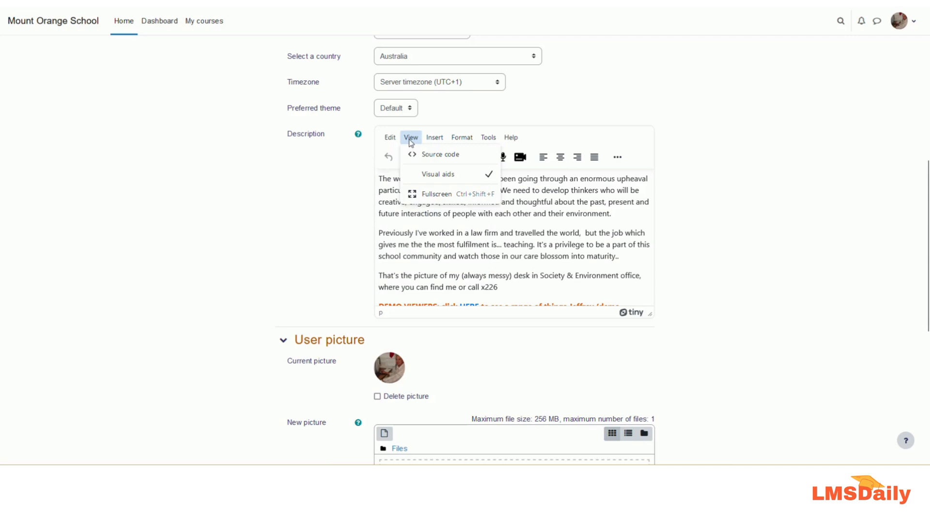
mouse_move(413, 152)
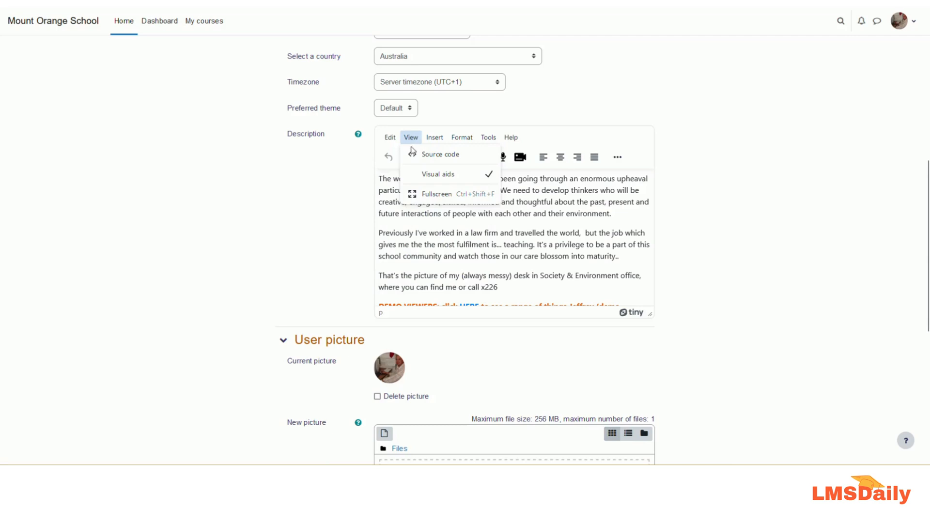
mouse_move(436, 157)
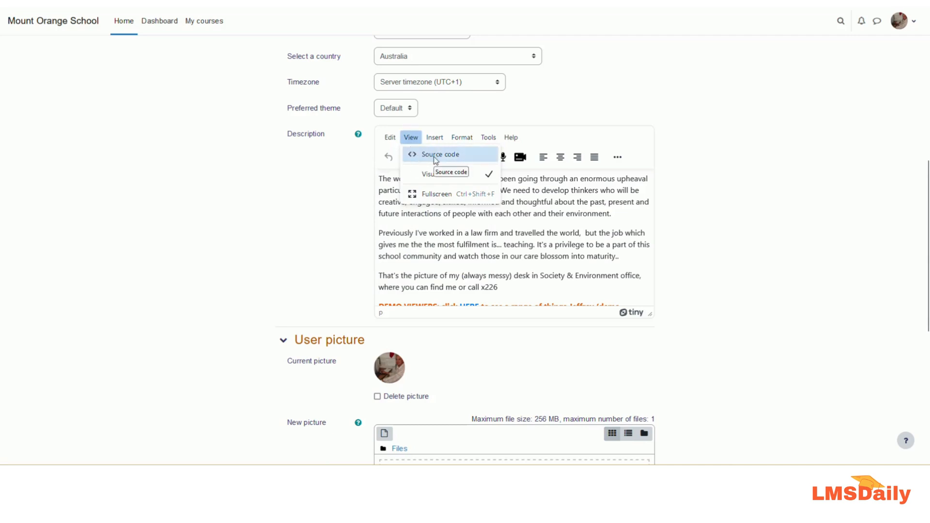
left_click(440, 154)
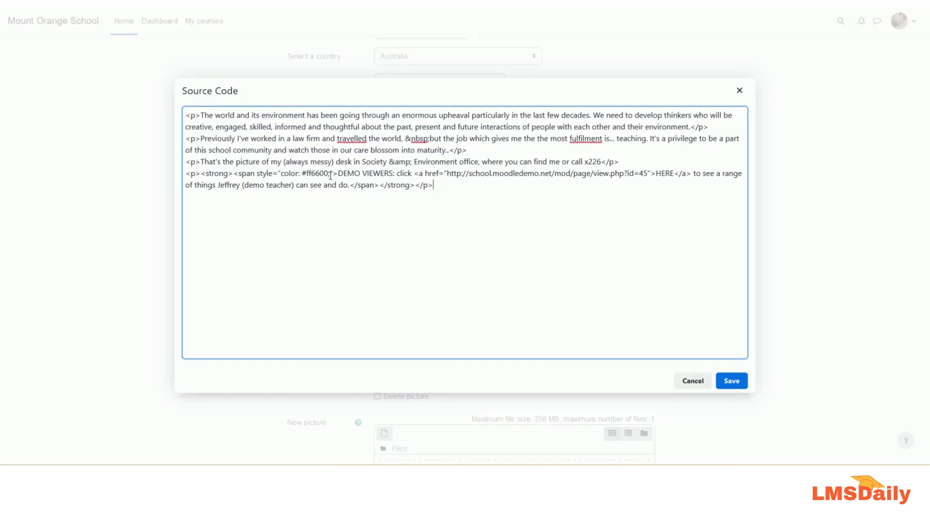
left_click(732, 381)
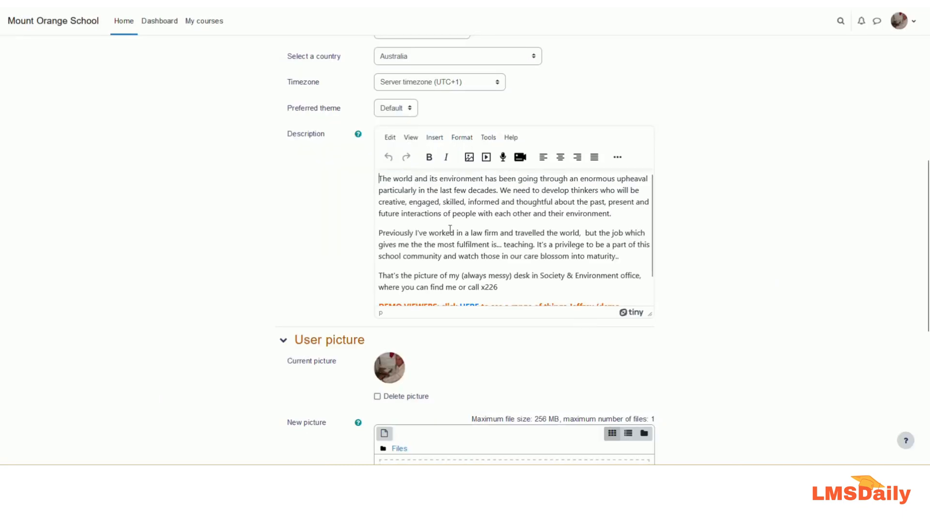
left_click(411, 138)
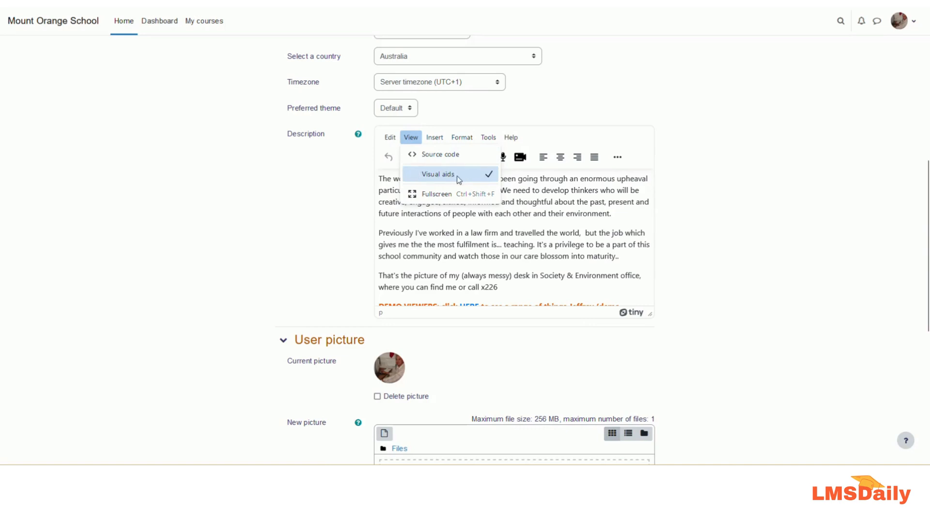
mouse_move(420, 193)
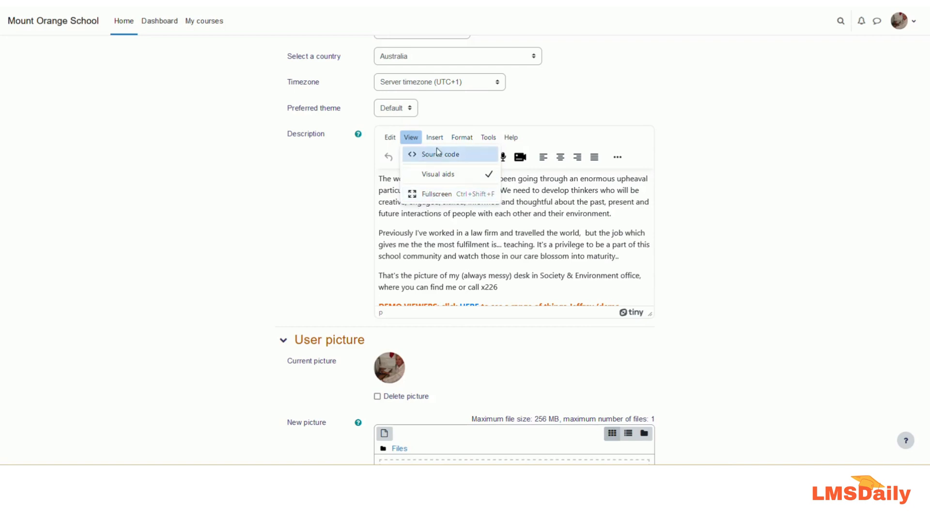
Review the Insert menu's image, multimedia and equation options, then show the Format menu.
left_click(434, 138)
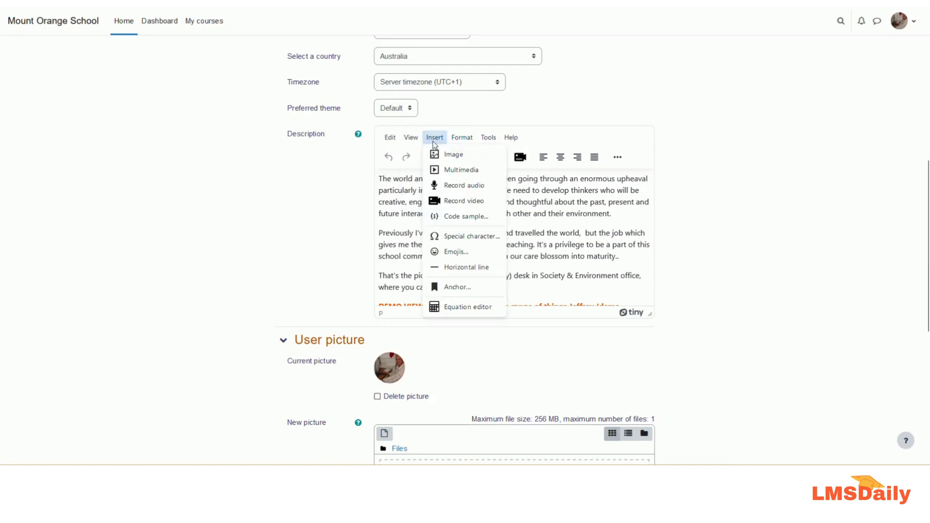
mouse_move(454, 154)
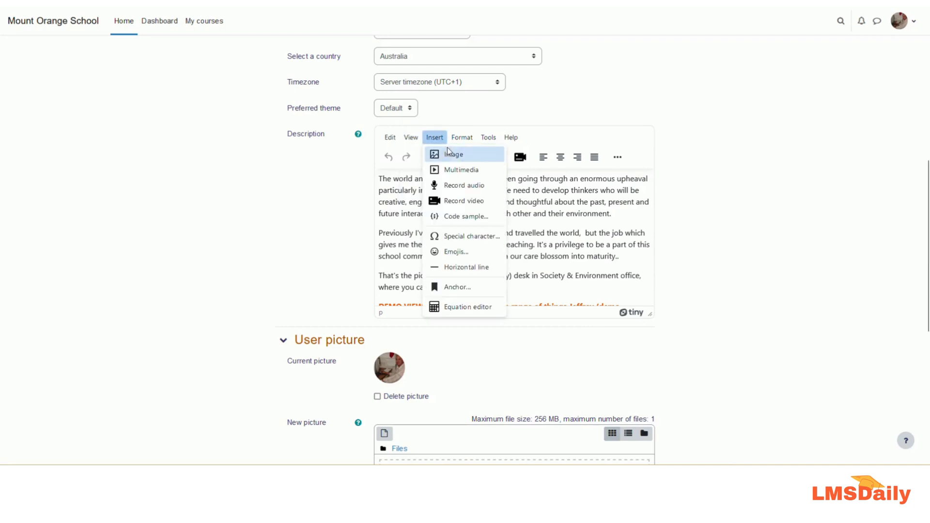
mouse_move(468, 170)
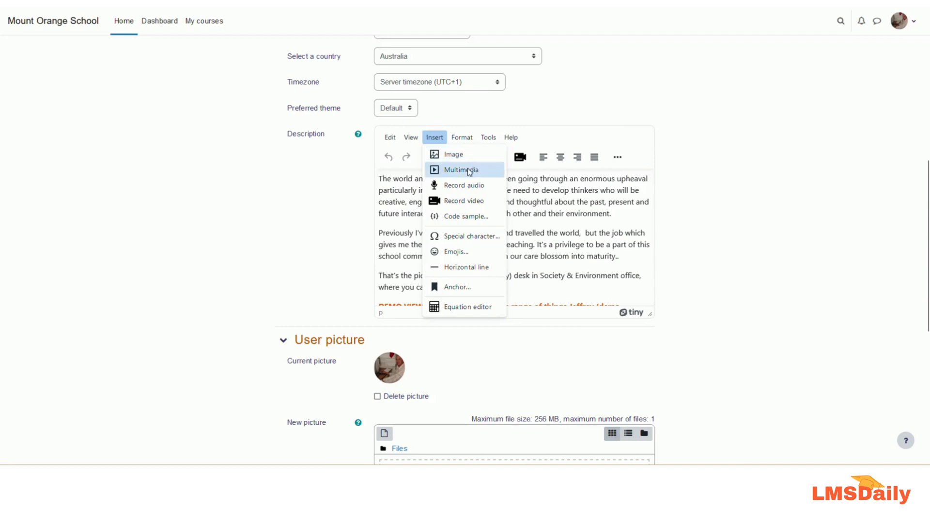
mouse_move(469, 169)
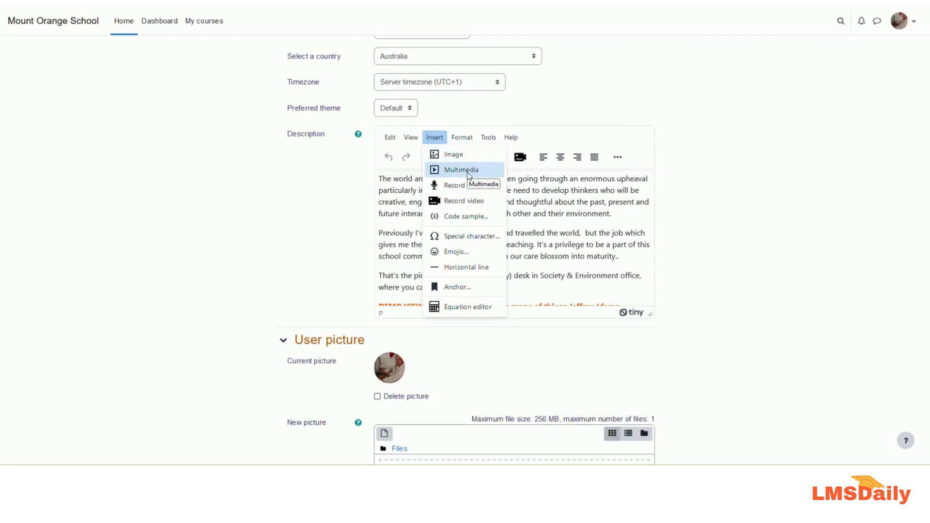
mouse_move(464, 185)
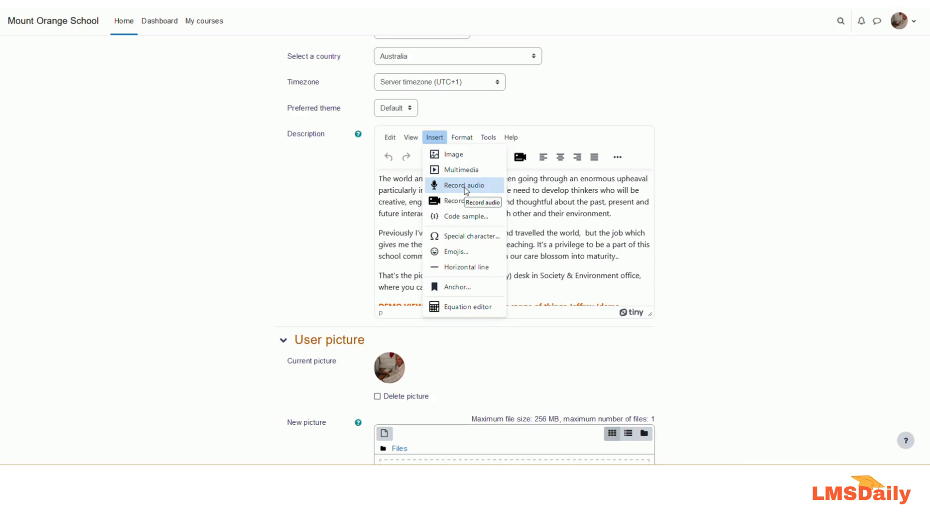
mouse_move(477, 200)
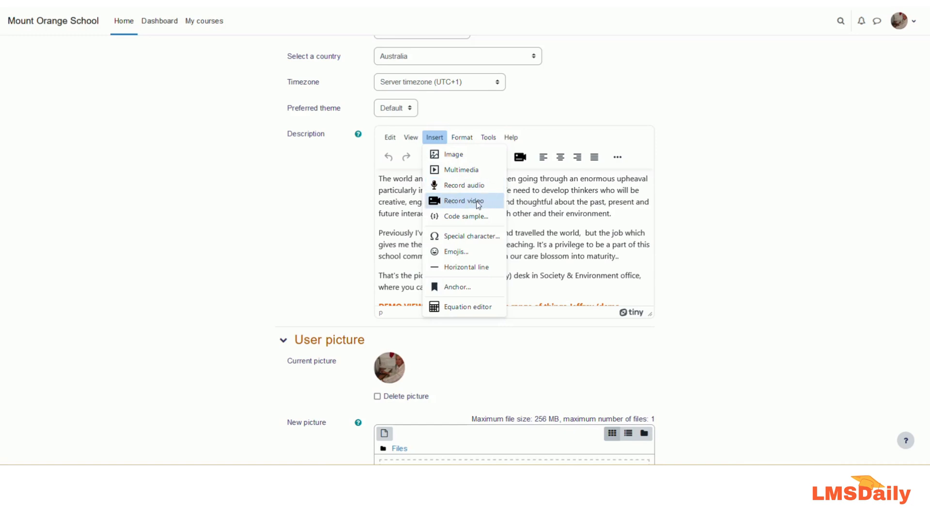
mouse_move(477, 202)
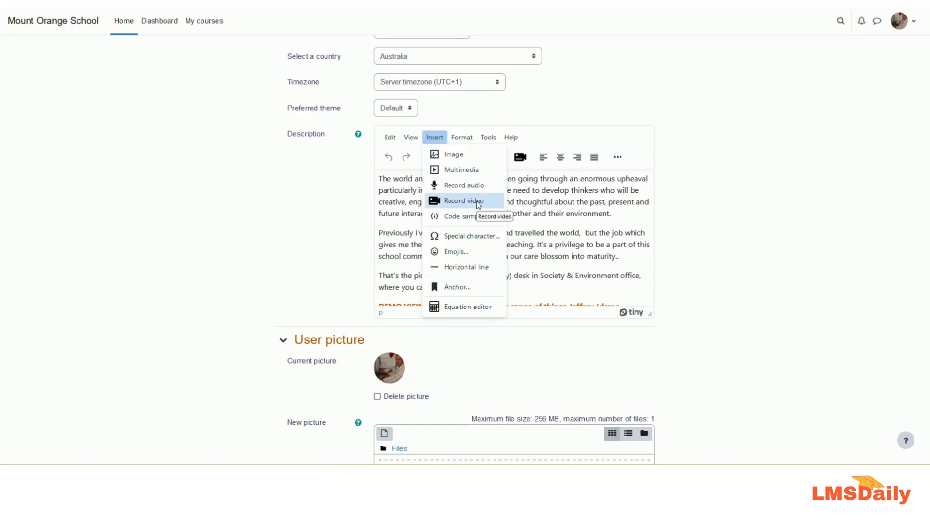
mouse_move(472, 216)
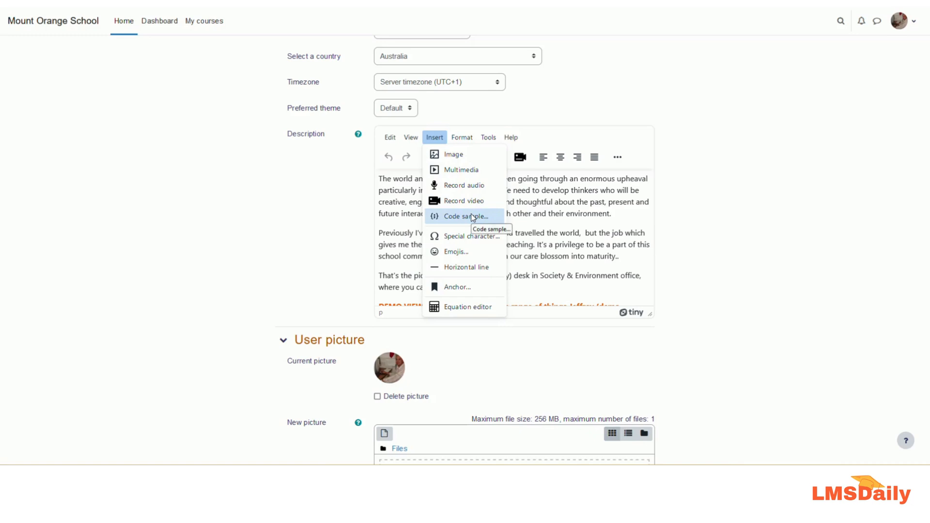
mouse_move(495, 227)
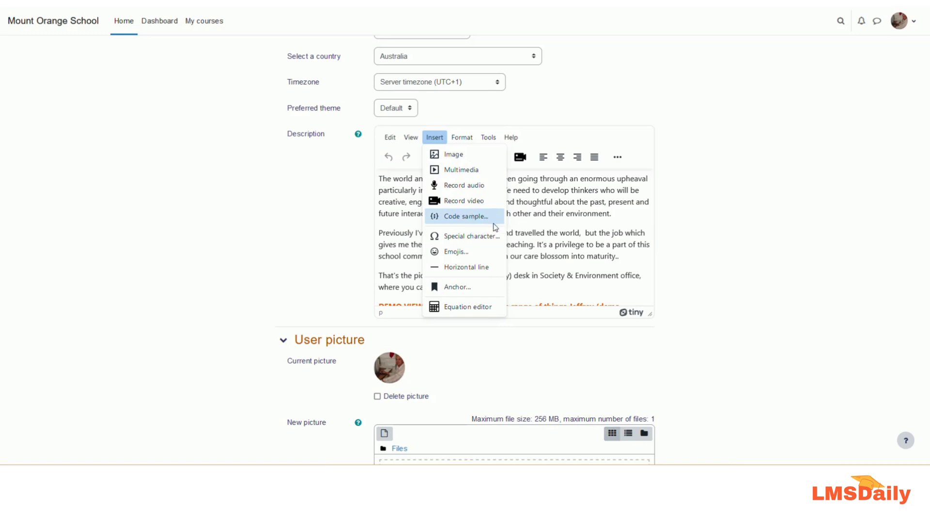
mouse_move(475, 244)
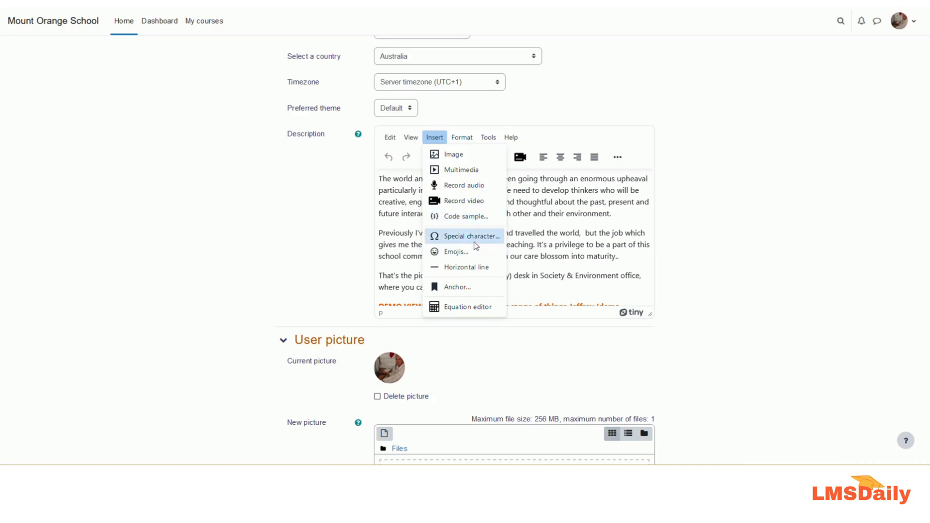
mouse_move(464, 267)
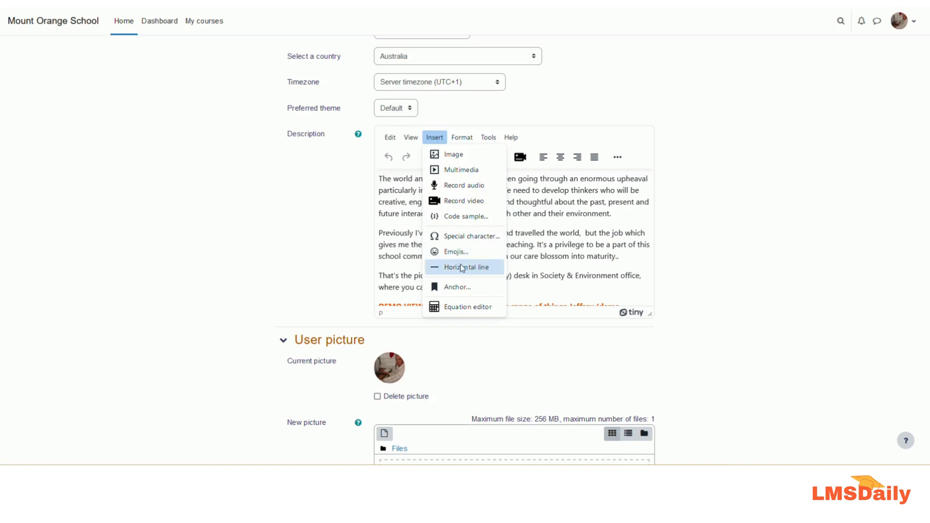
mouse_move(448, 307)
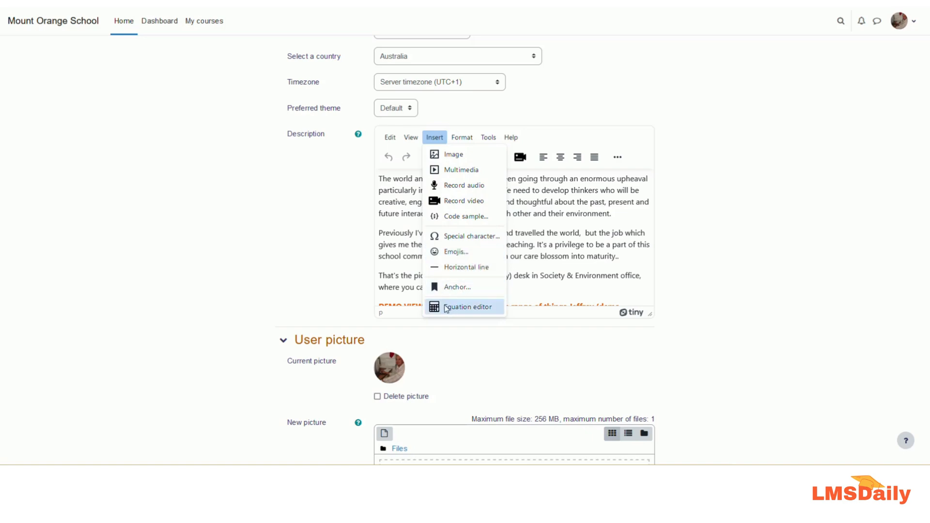
mouse_move(447, 307)
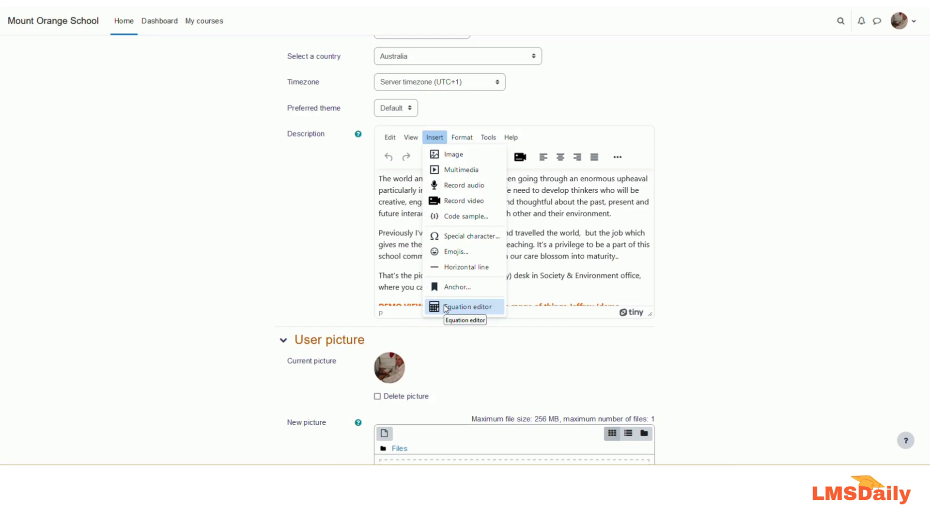
left_click(461, 138)
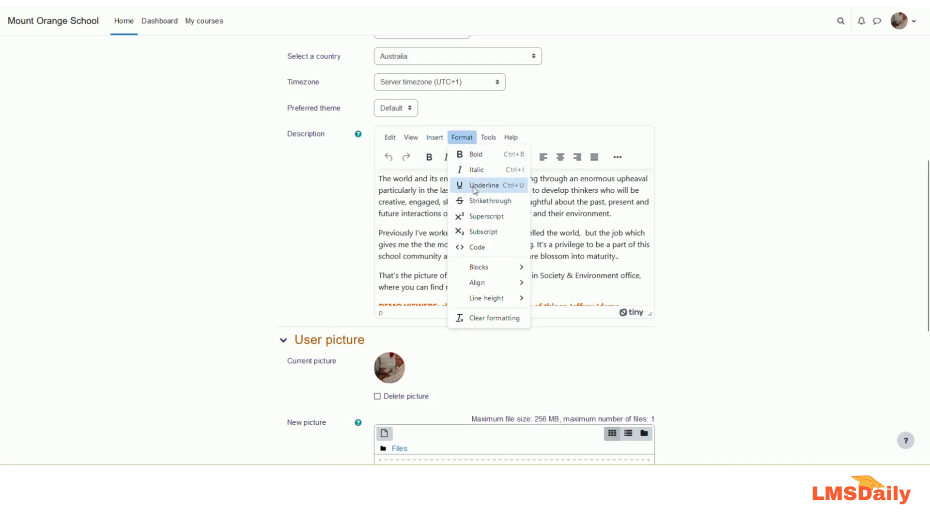
mouse_move(483, 235)
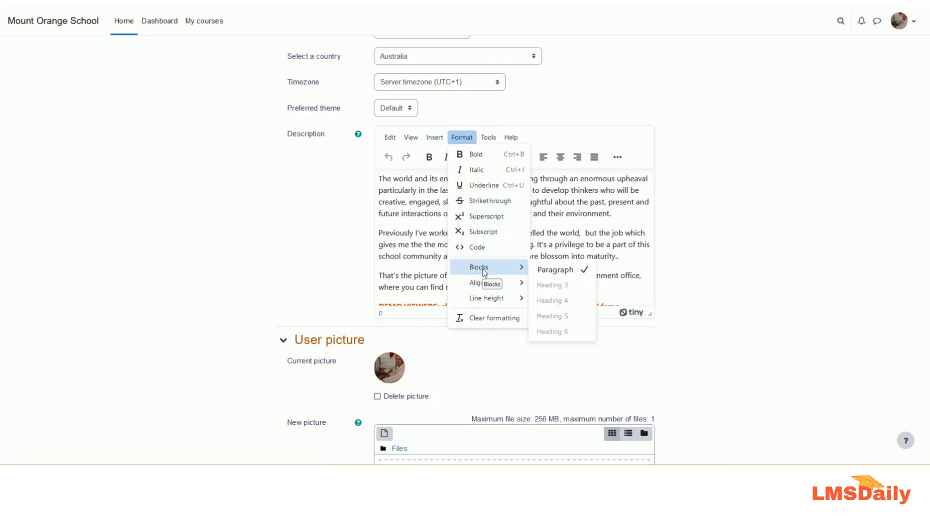
mouse_move(501, 272)
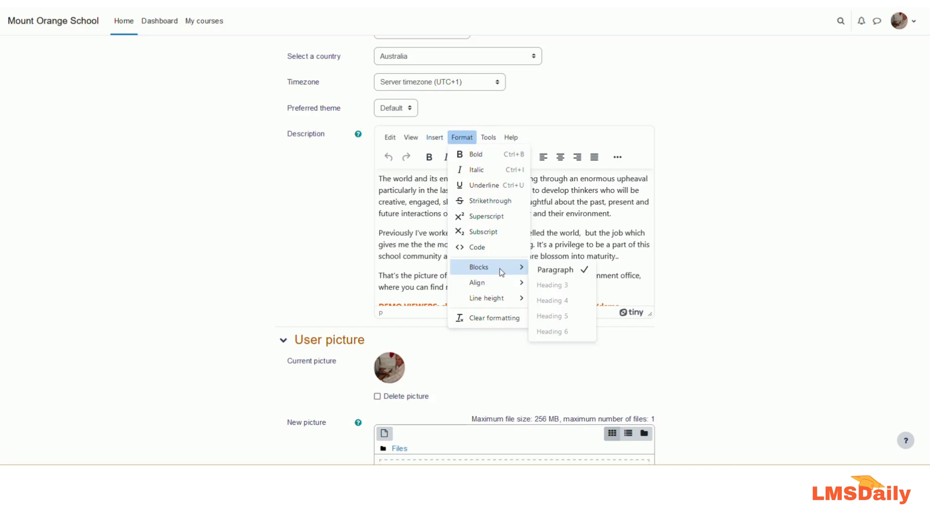
mouse_move(491, 283)
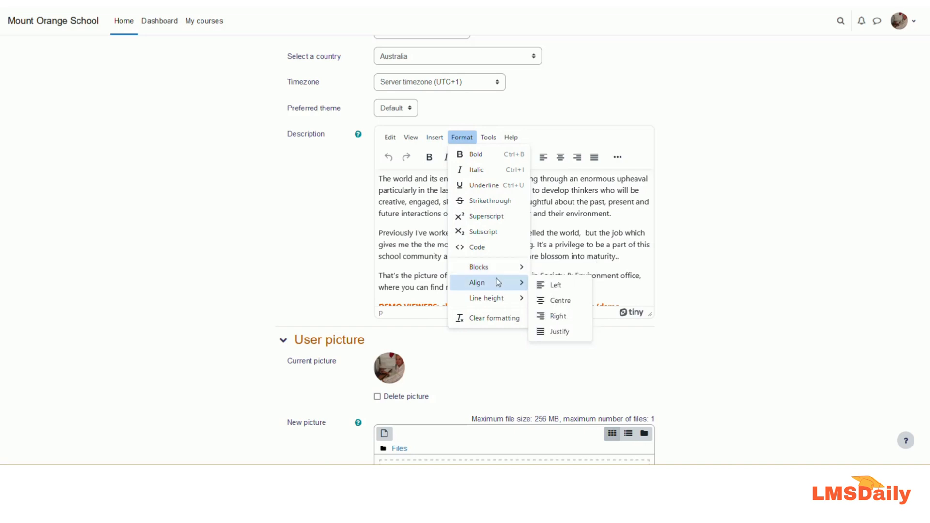
mouse_move(495, 283)
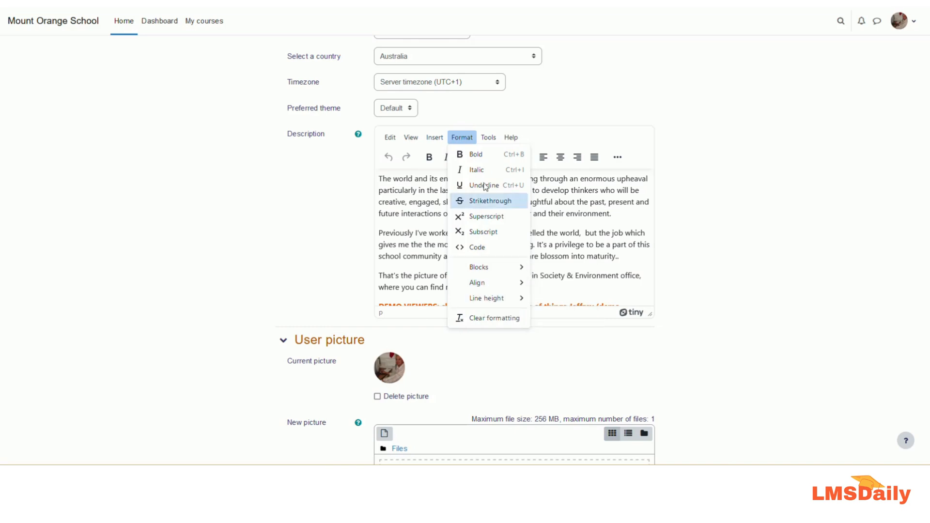
Run the Accessibility checker from the Tools menu on the profile description.
left_click(489, 138)
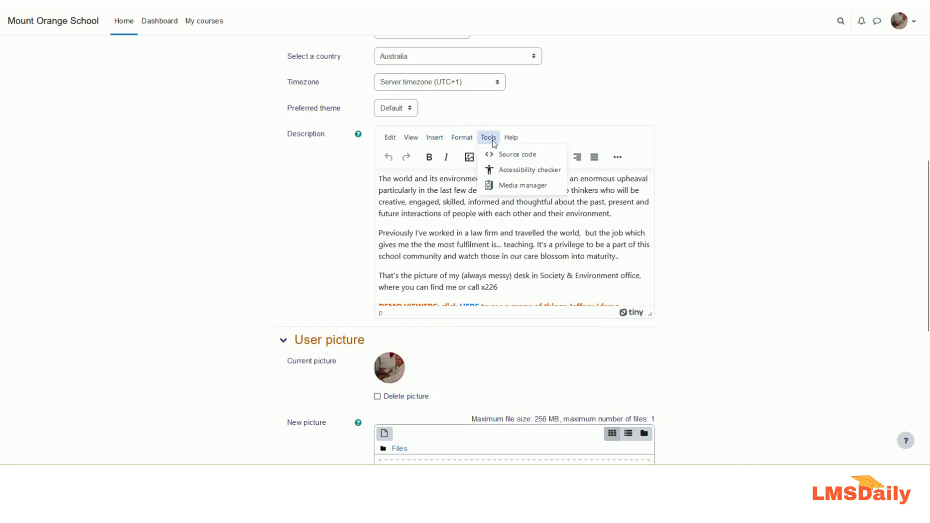
mouse_move(490, 141)
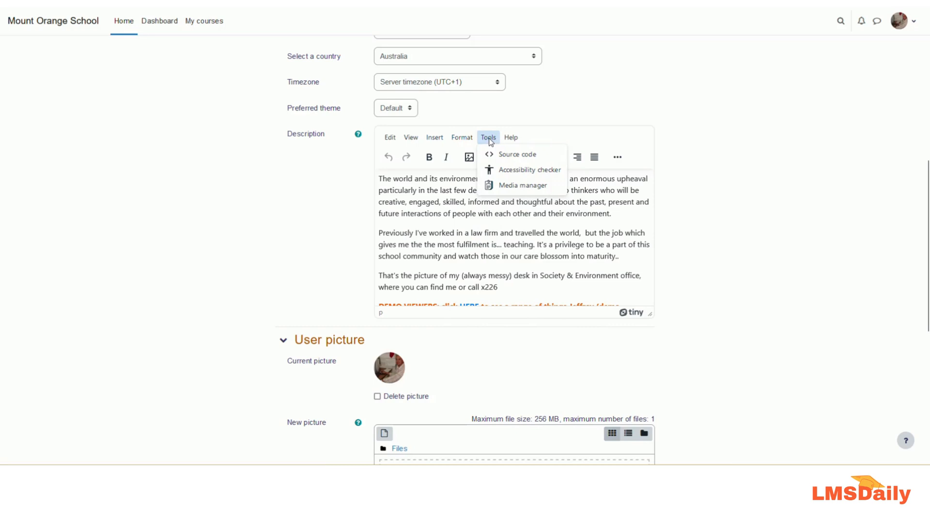
mouse_move(517, 154)
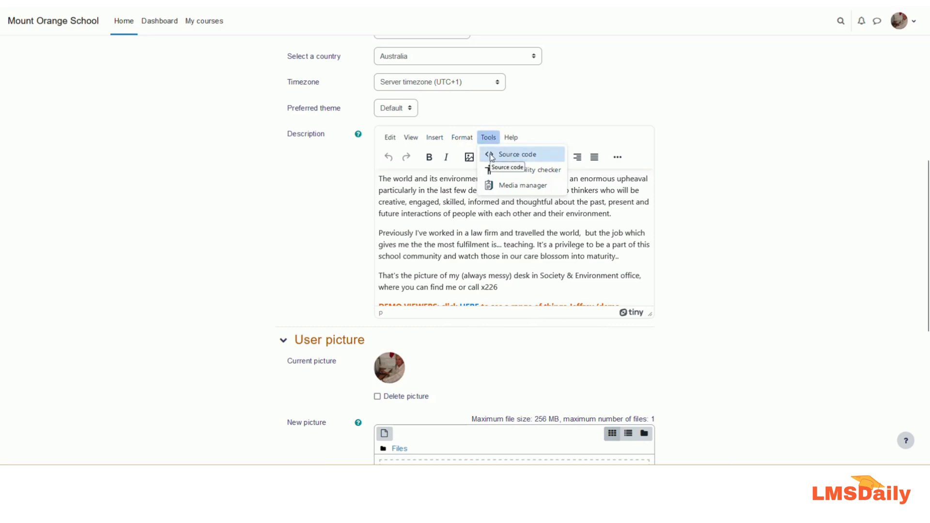
mouse_move(528, 170)
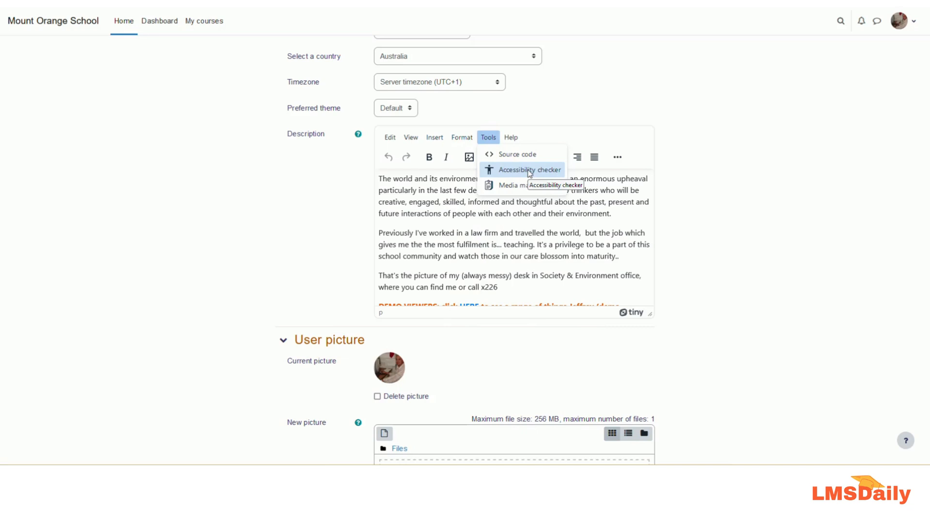
mouse_move(514, 170)
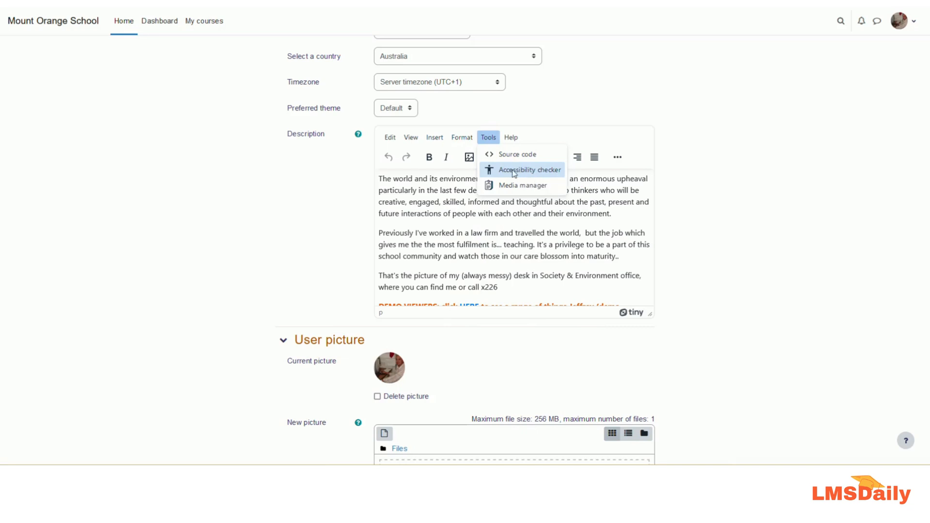
left_click(531, 170)
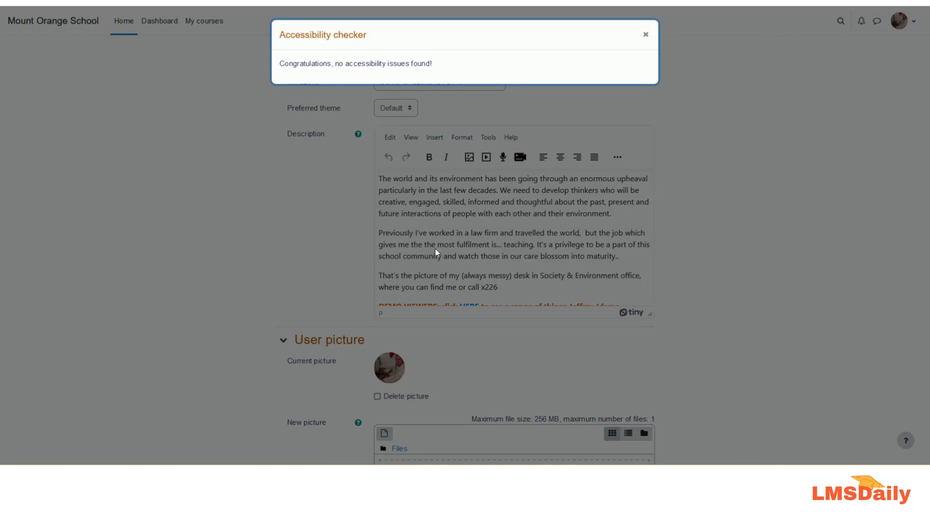
Dismiss the accessibility result, relist the Tools menu, then show the Help menu.
left_click(644, 35)
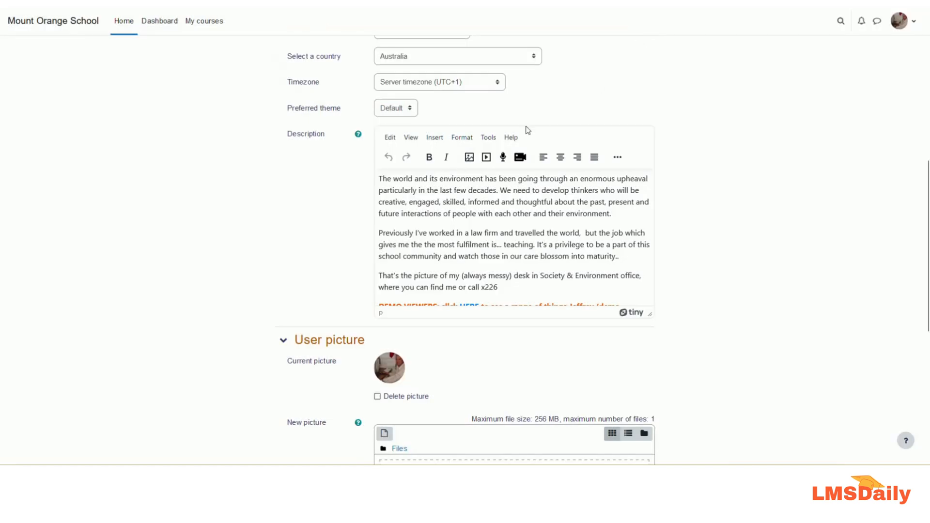
left_click(488, 138)
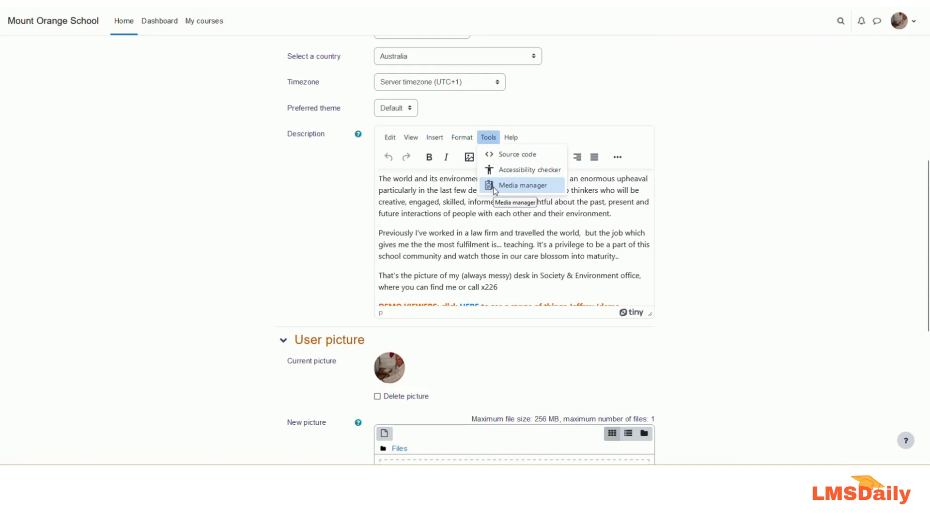
left_click(512, 138)
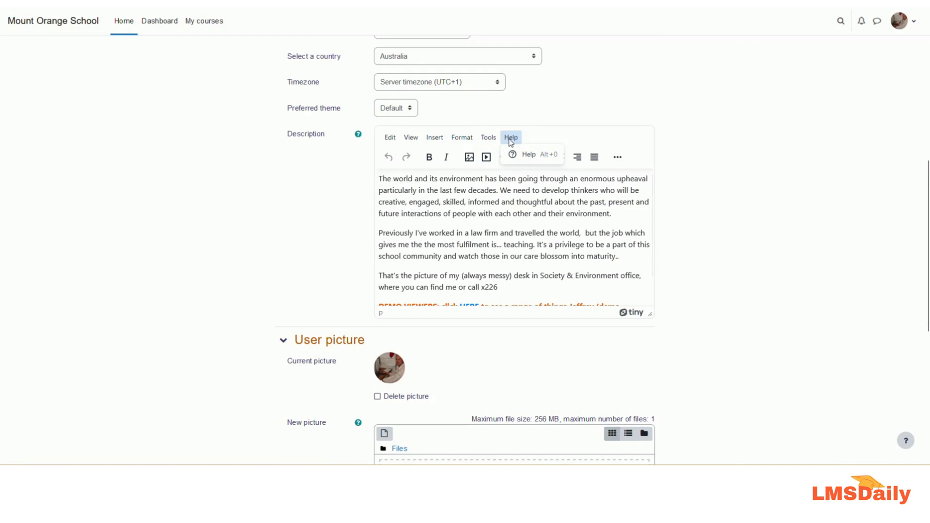
mouse_move(398, 167)
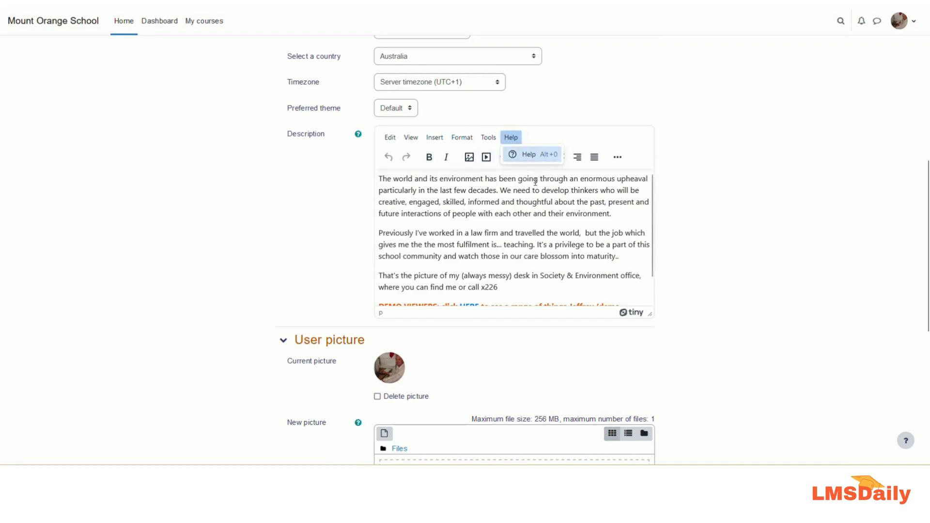
Close the Help menu by returning focus to the description editor.
left_click(616, 157)
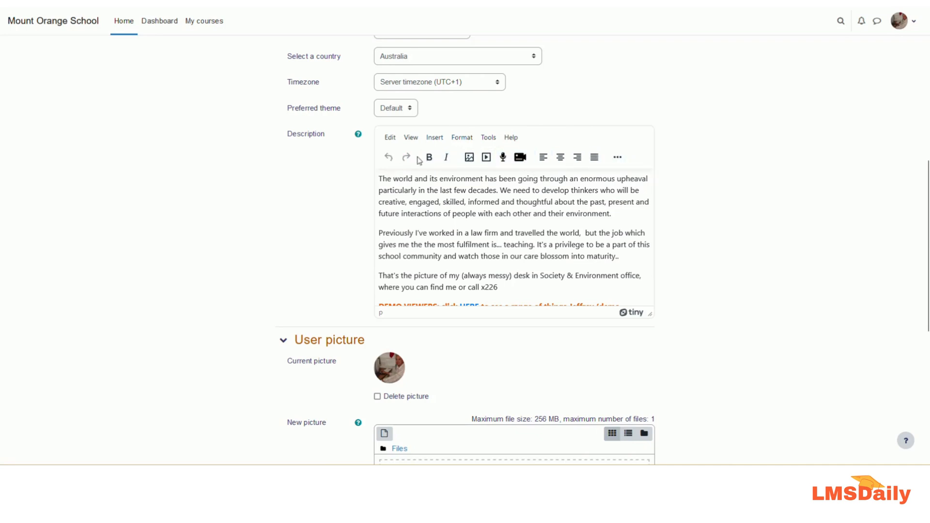
mouse_move(617, 157)
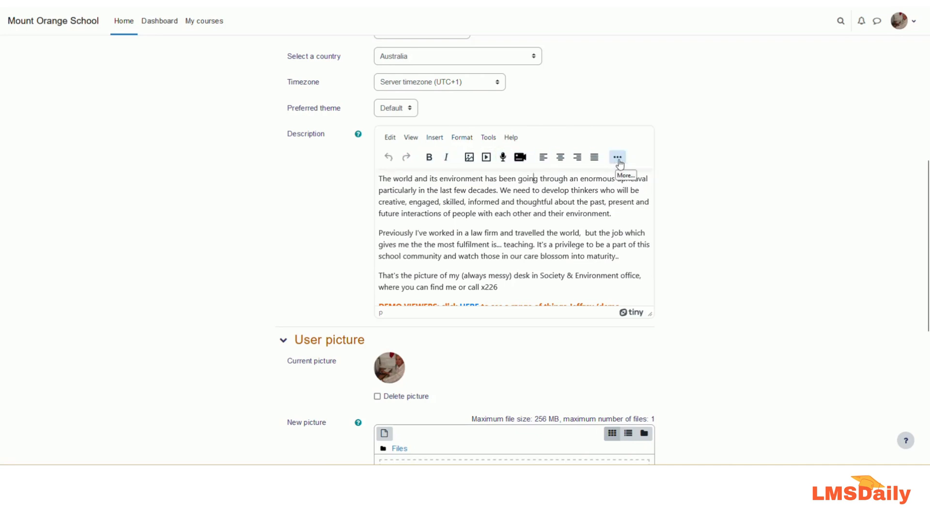
Expand the toolbar via More (…) to show text direction, indentation, list and equation commands.
left_click(619, 157)
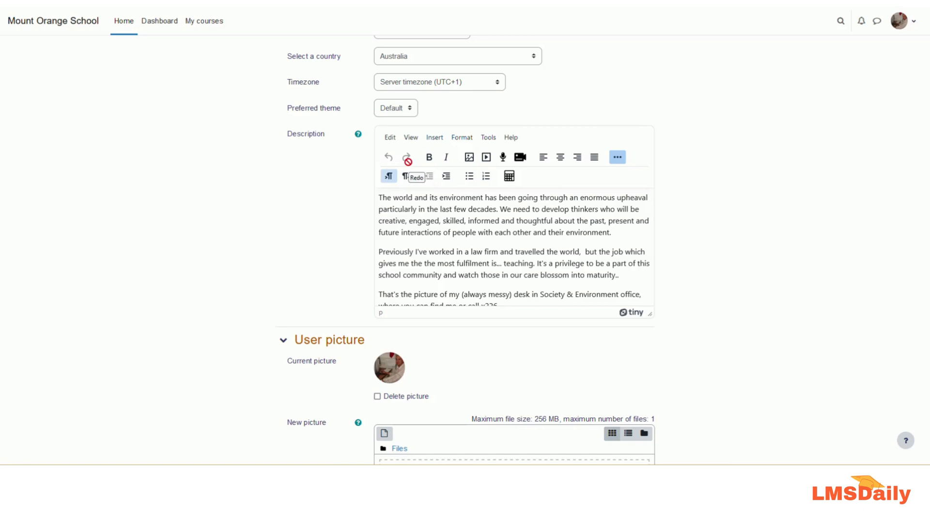
mouse_move(407, 169)
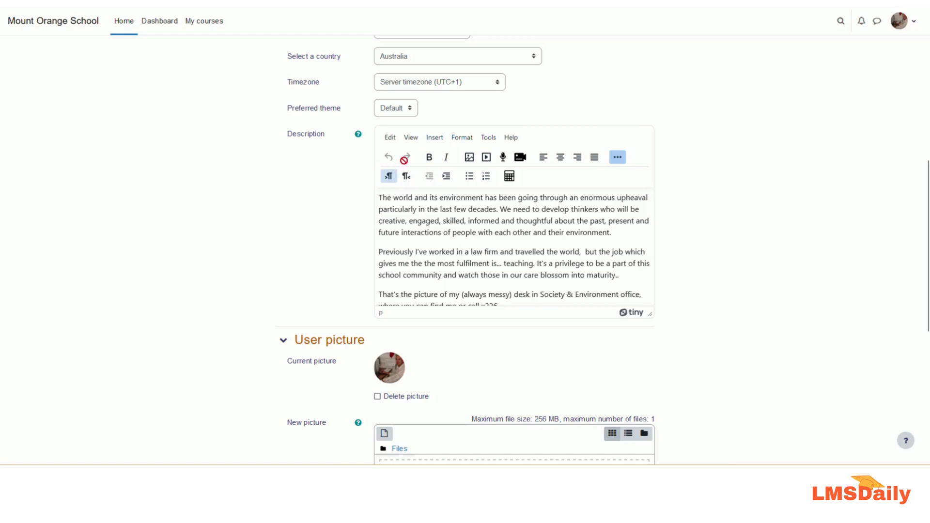
left_click(428, 157)
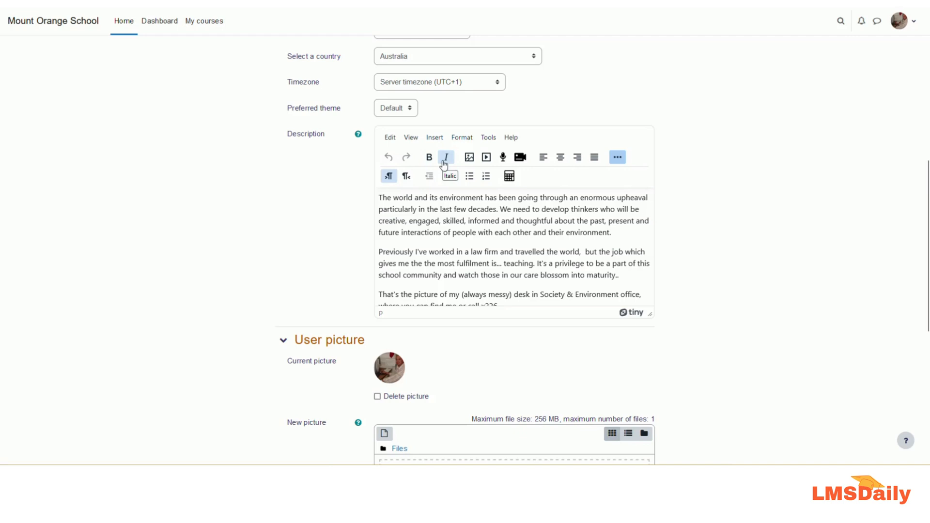
mouse_move(470, 157)
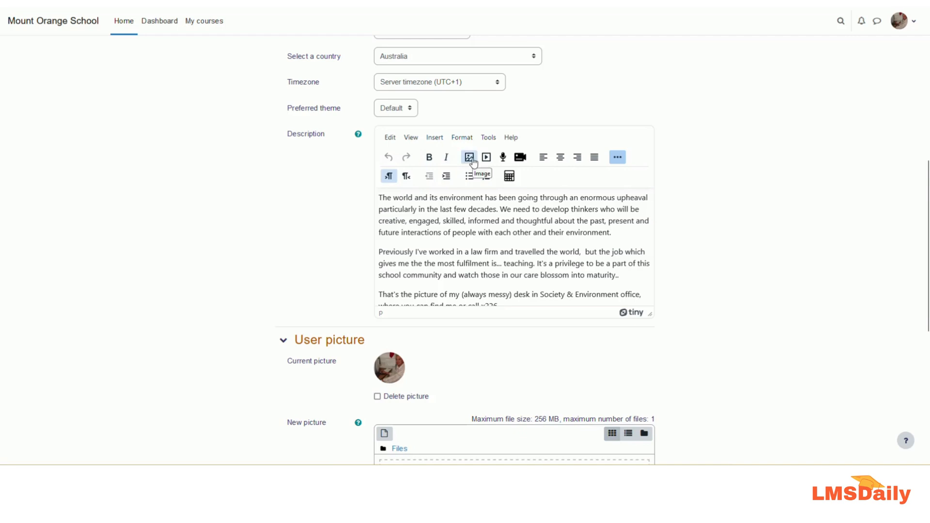
mouse_move(486, 157)
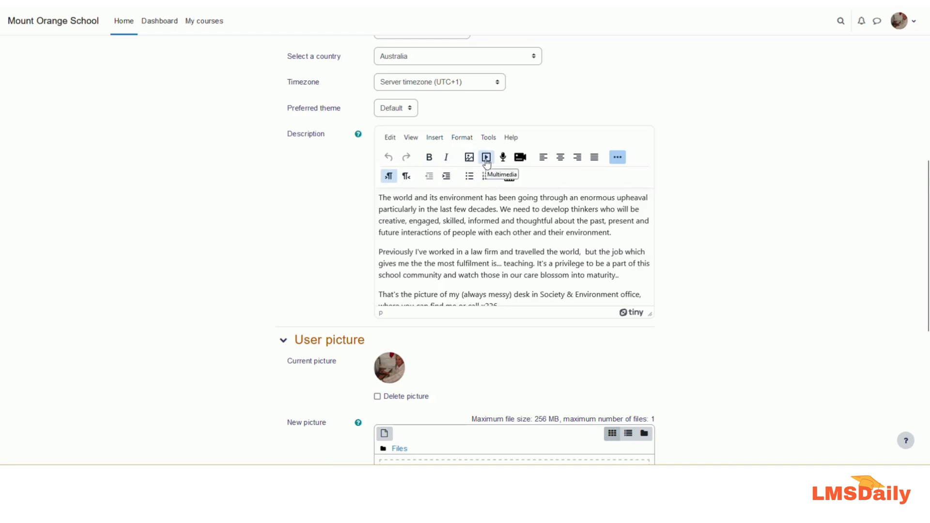
mouse_move(502, 157)
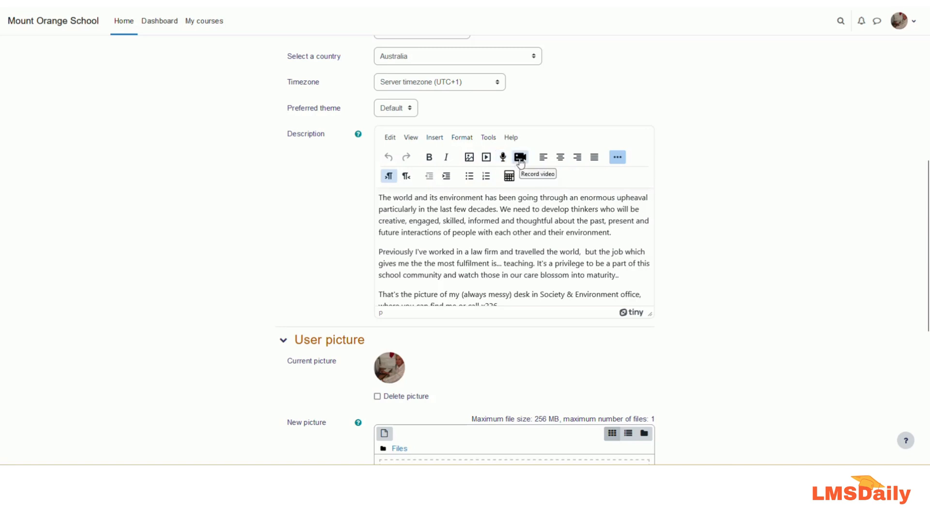
mouse_move(541, 169)
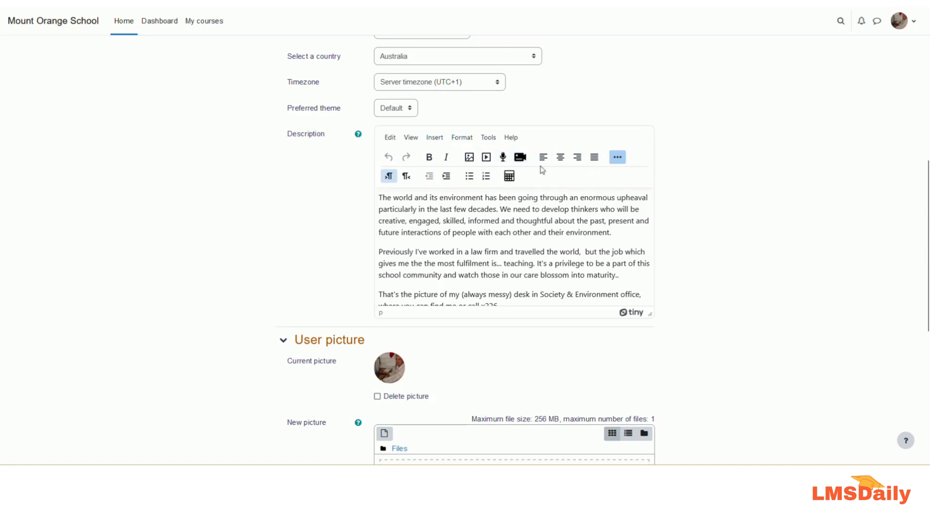
mouse_move(389, 176)
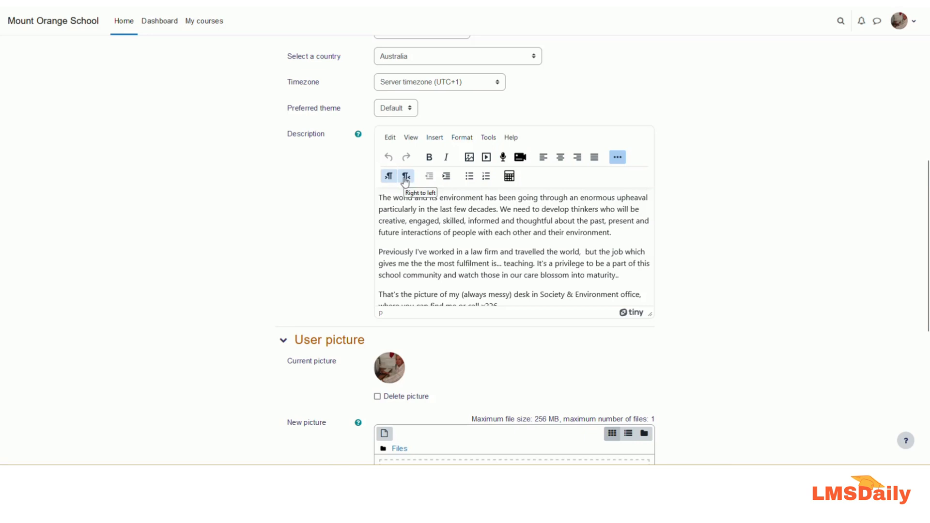
mouse_move(429, 175)
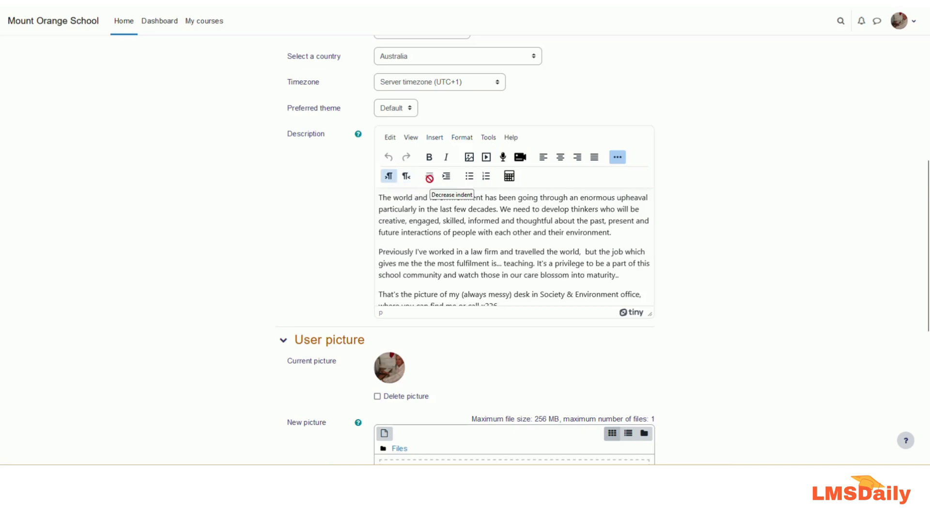
mouse_move(446, 178)
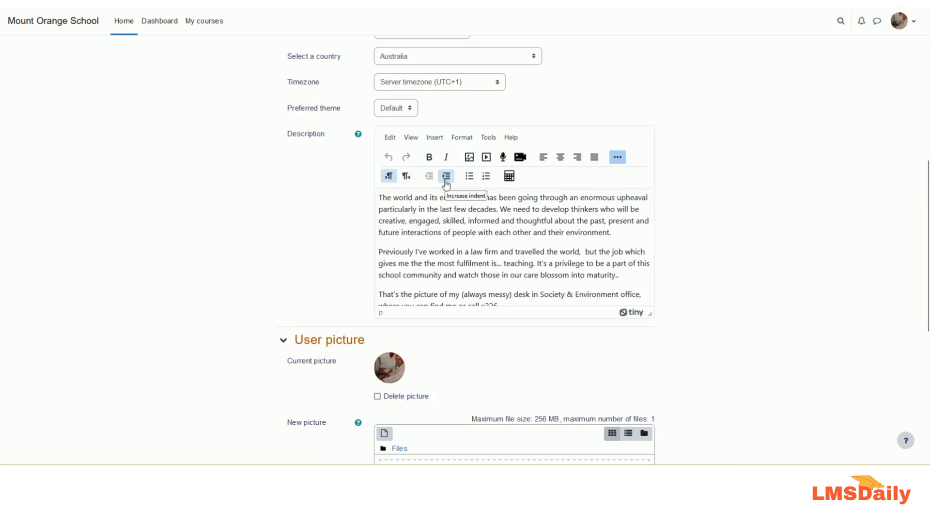
mouse_move(470, 180)
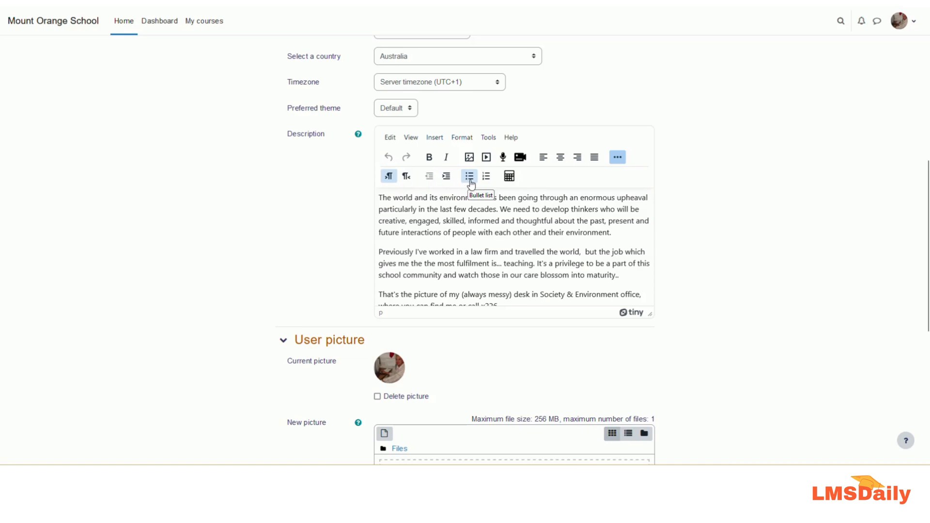
mouse_move(509, 178)
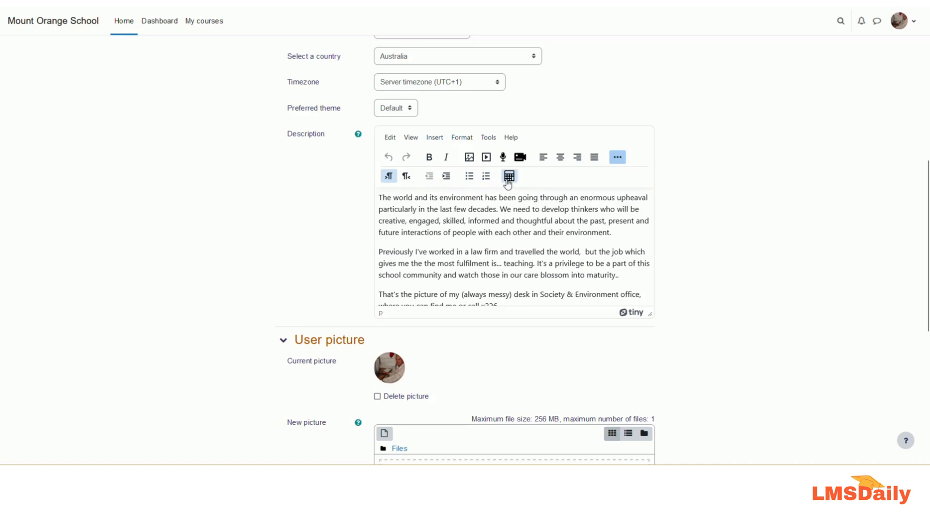
mouse_move(509, 176)
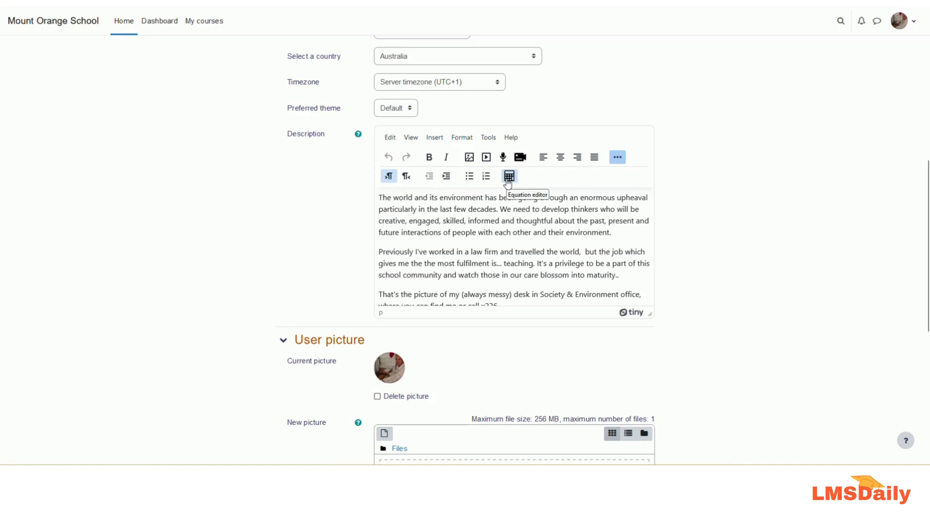
mouse_move(499, 147)
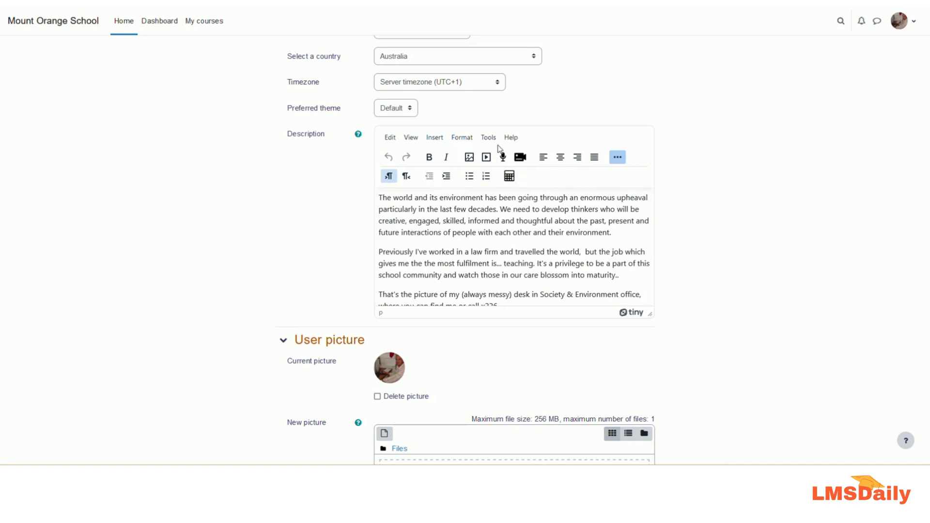